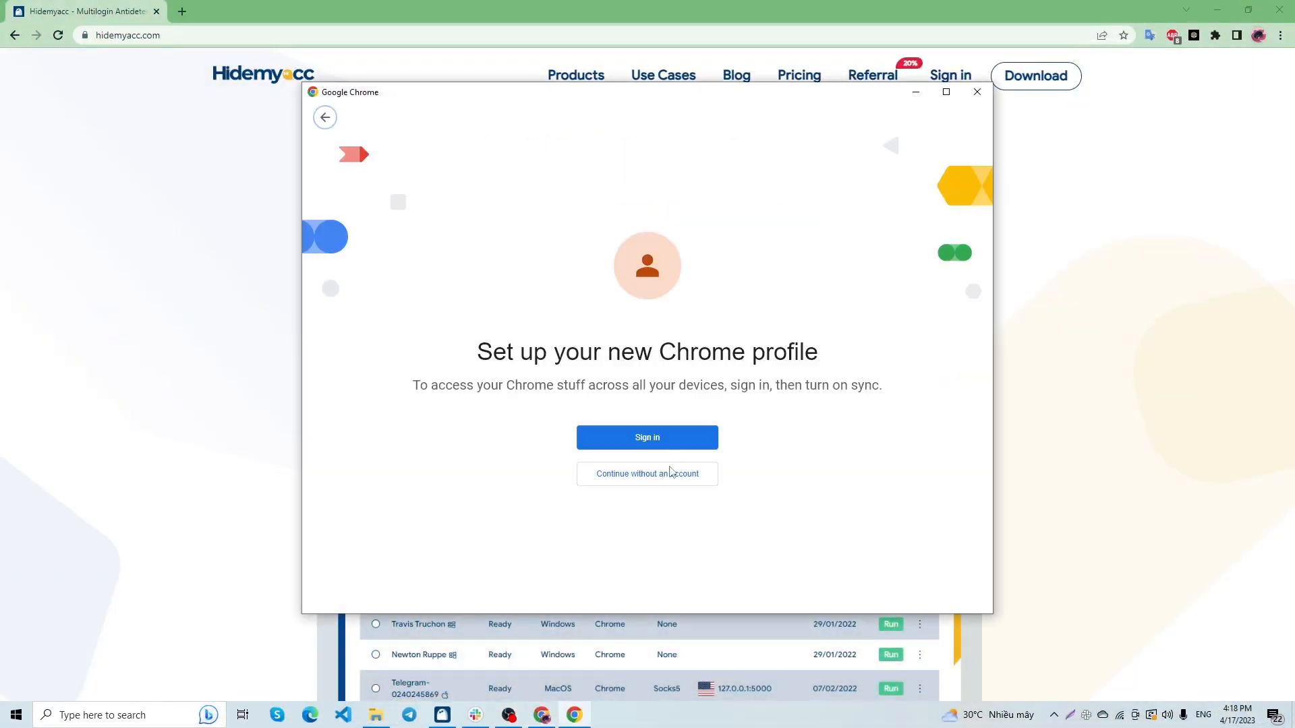
Create local Chrome profile 'Profile 2' with an orange theme, skipping account sign-in
click(647, 474)
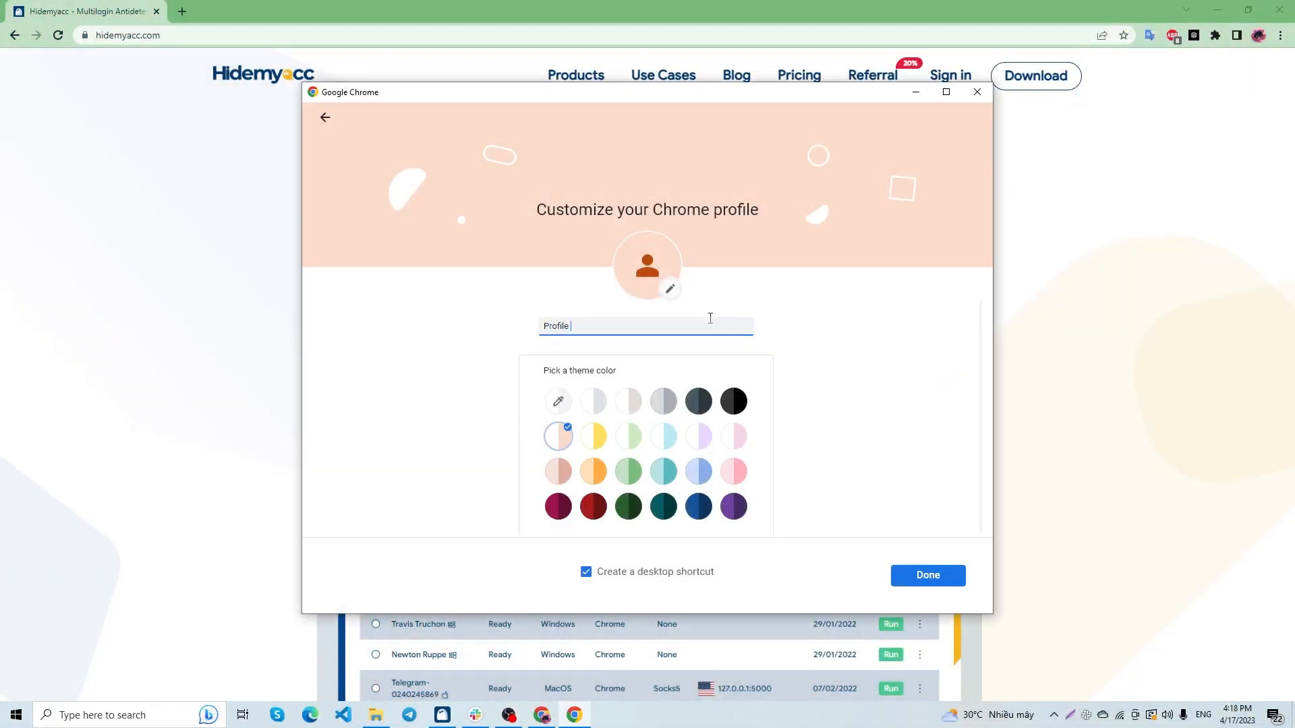
click(928, 575)
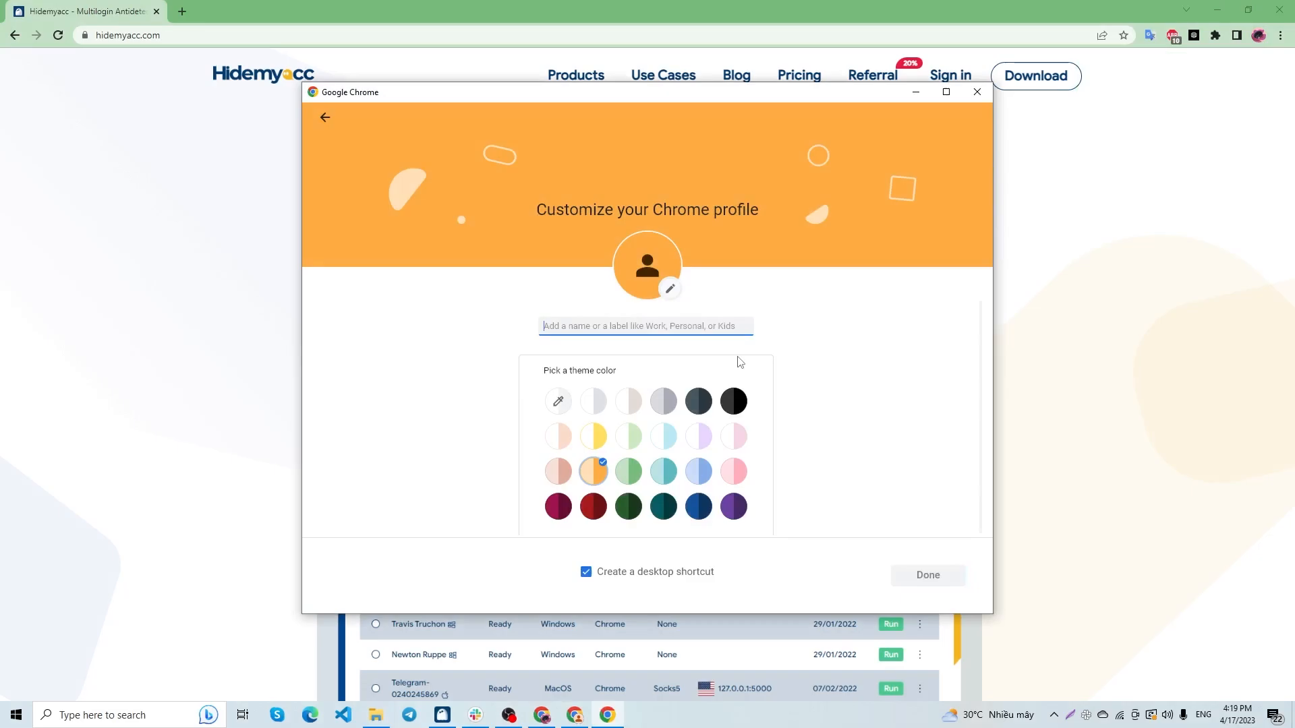
text(Profile 2)
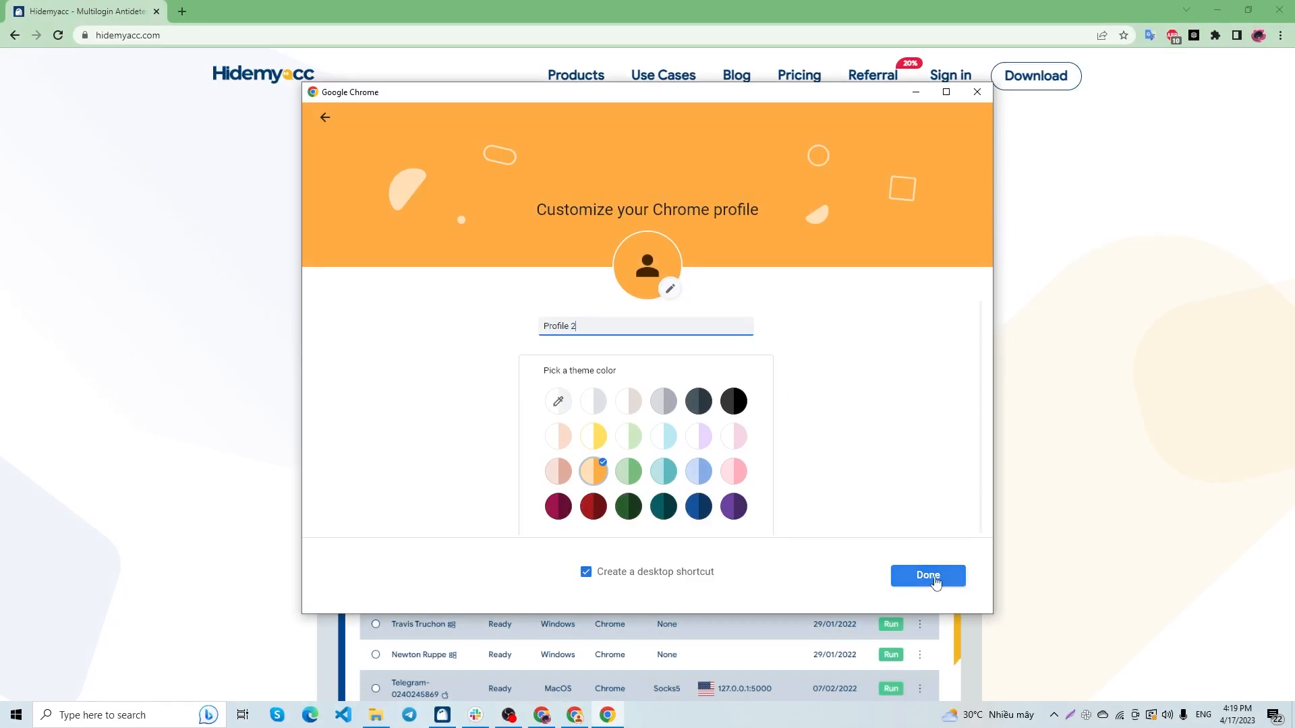
click(928, 575)
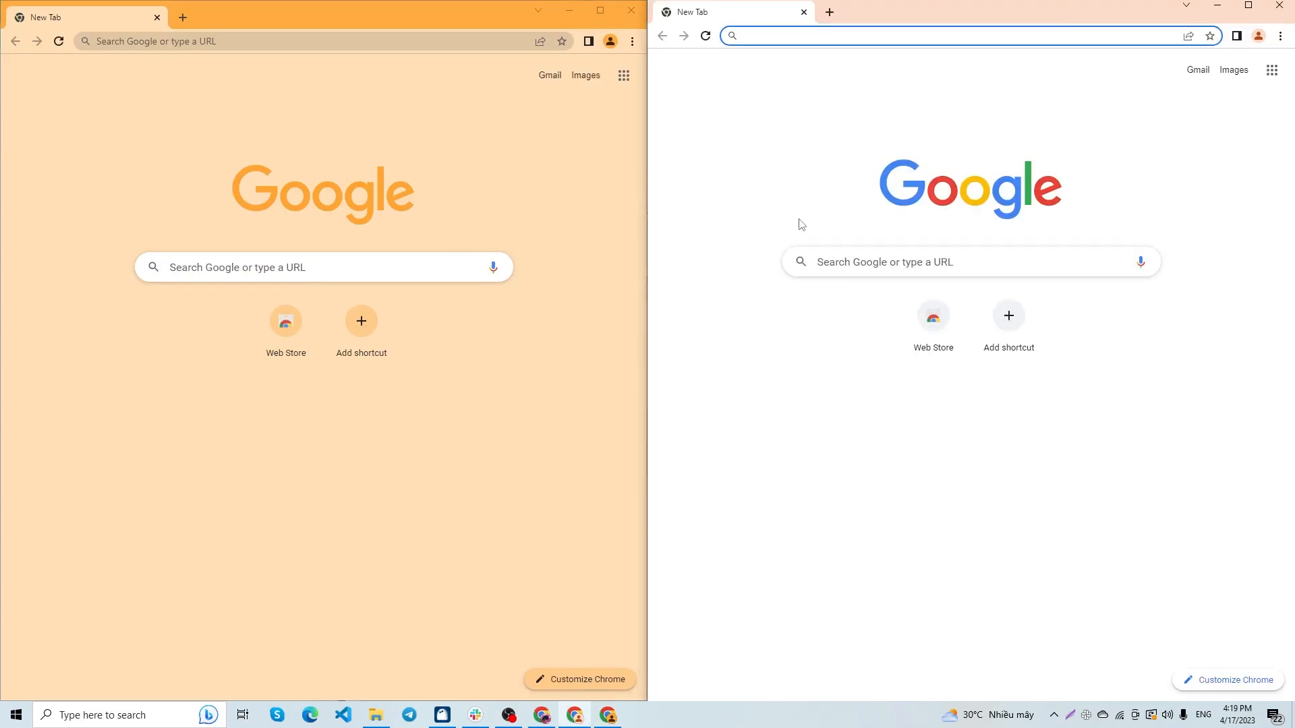
Load browserleaks.com and view the IP Address report in both profile windows
text(browserleaks.)
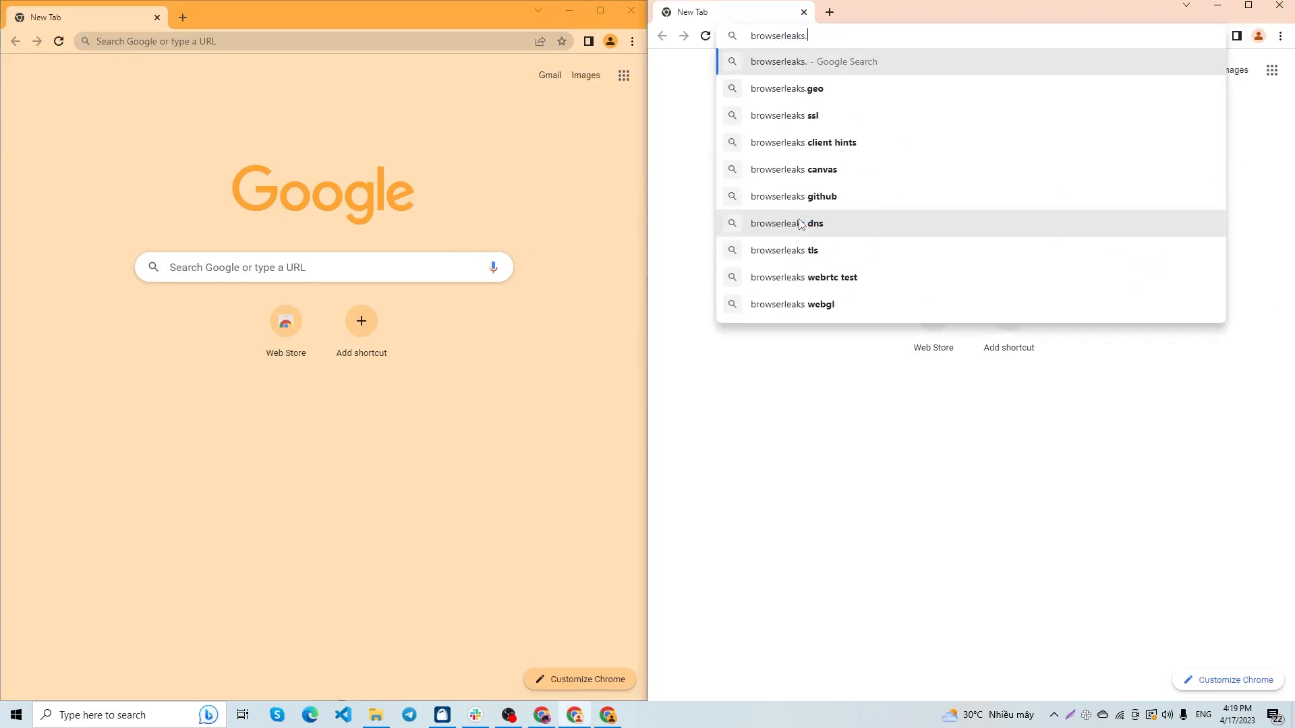
key(Enter)
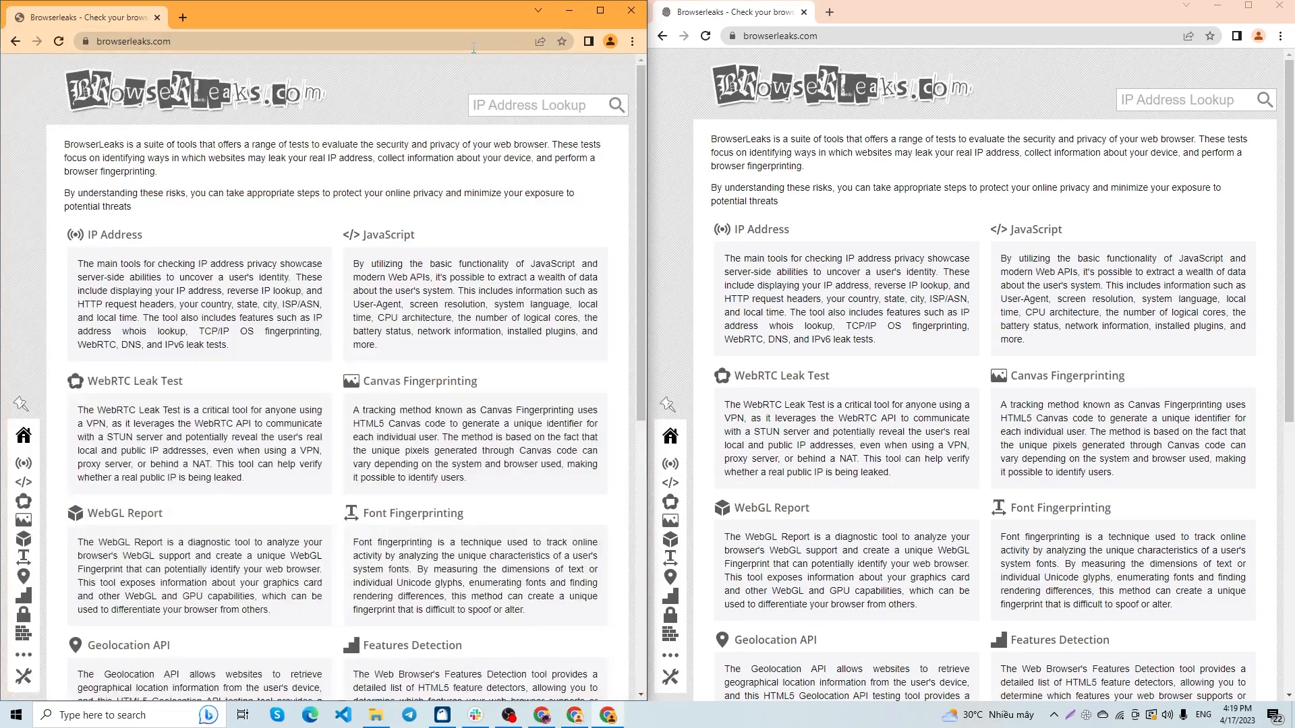
click(761, 229)
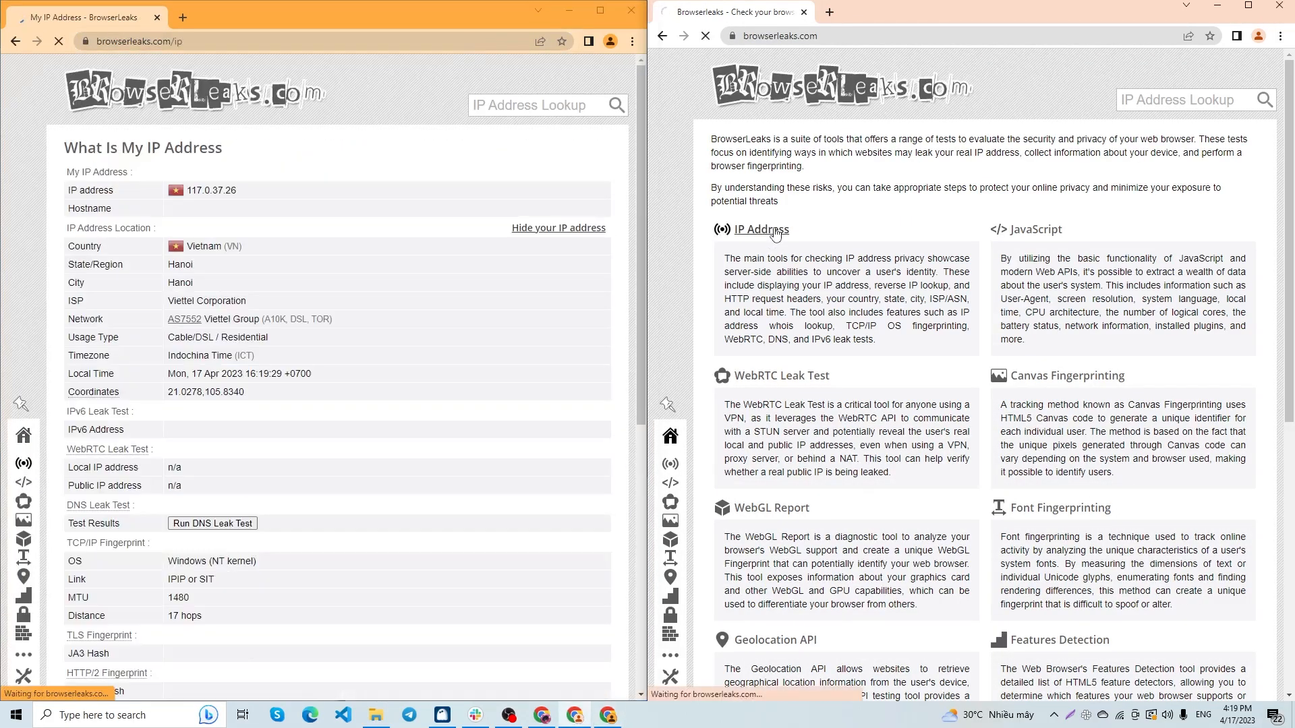
click(762, 229)
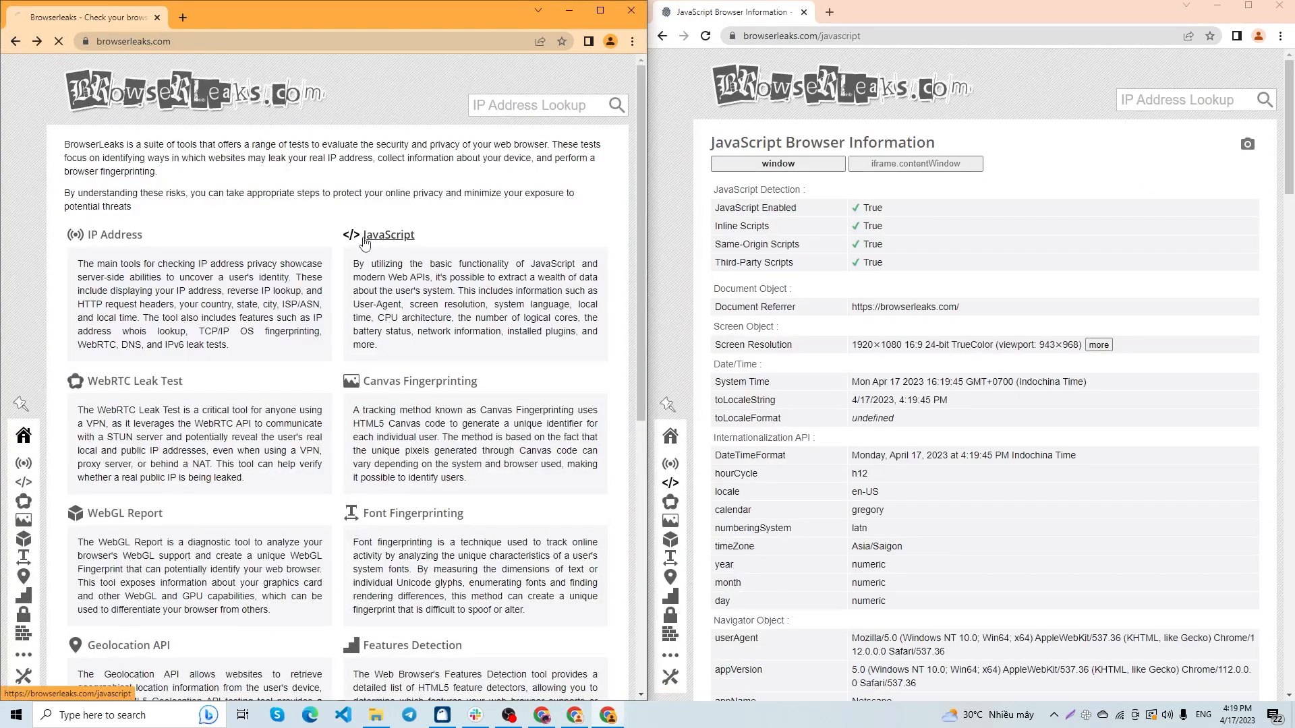
View the JavaScript browser information report down to the Navigator Object details
click(388, 234)
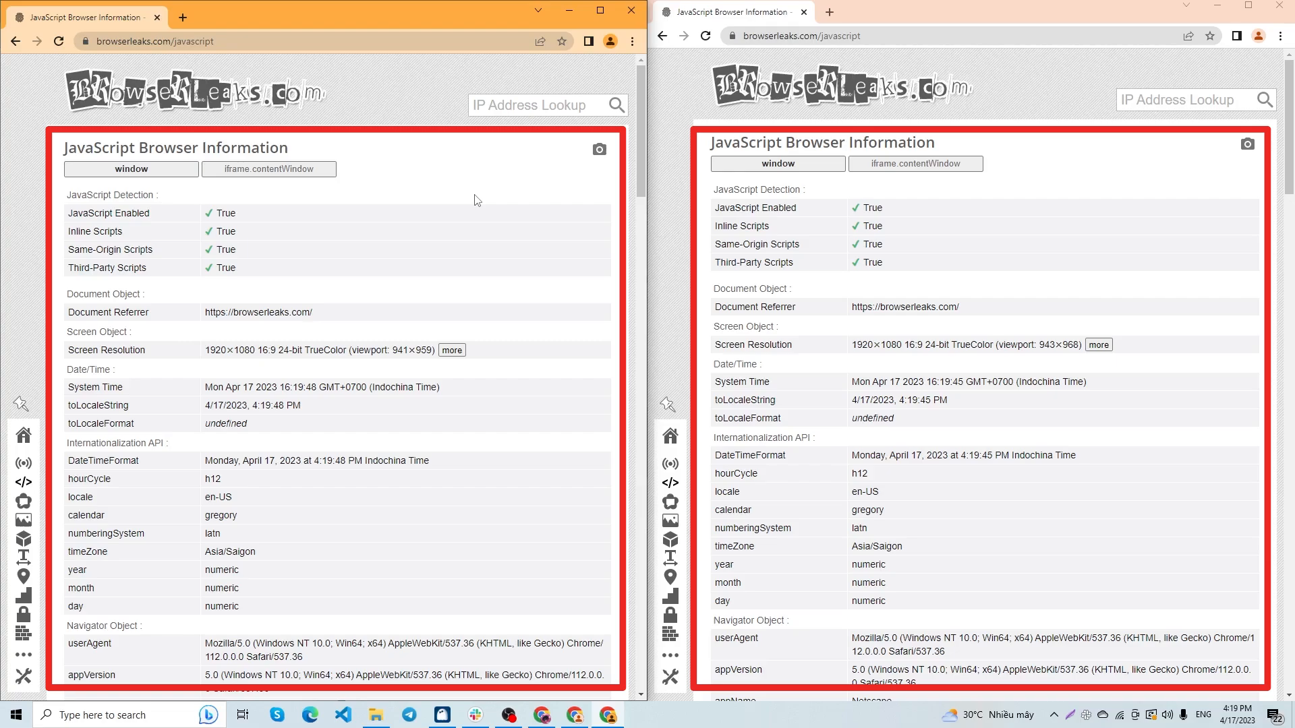
scroll(down, 3)
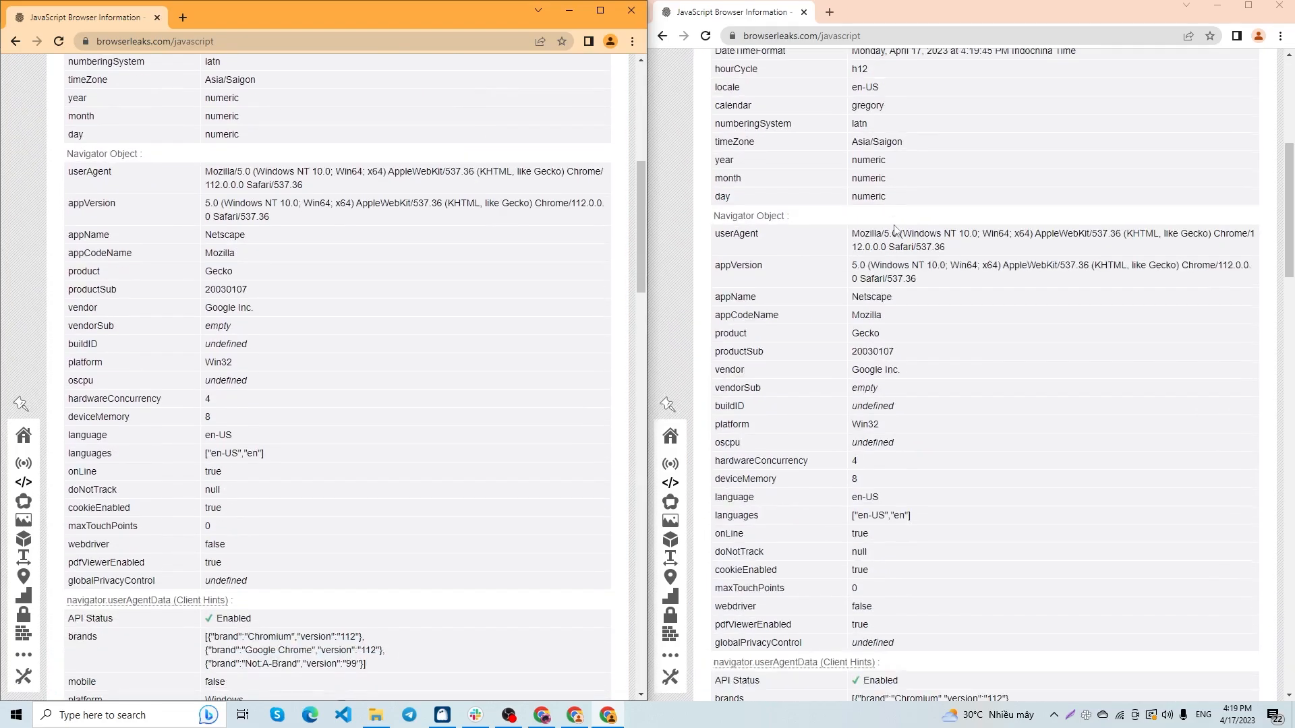
scroll(down, 3)
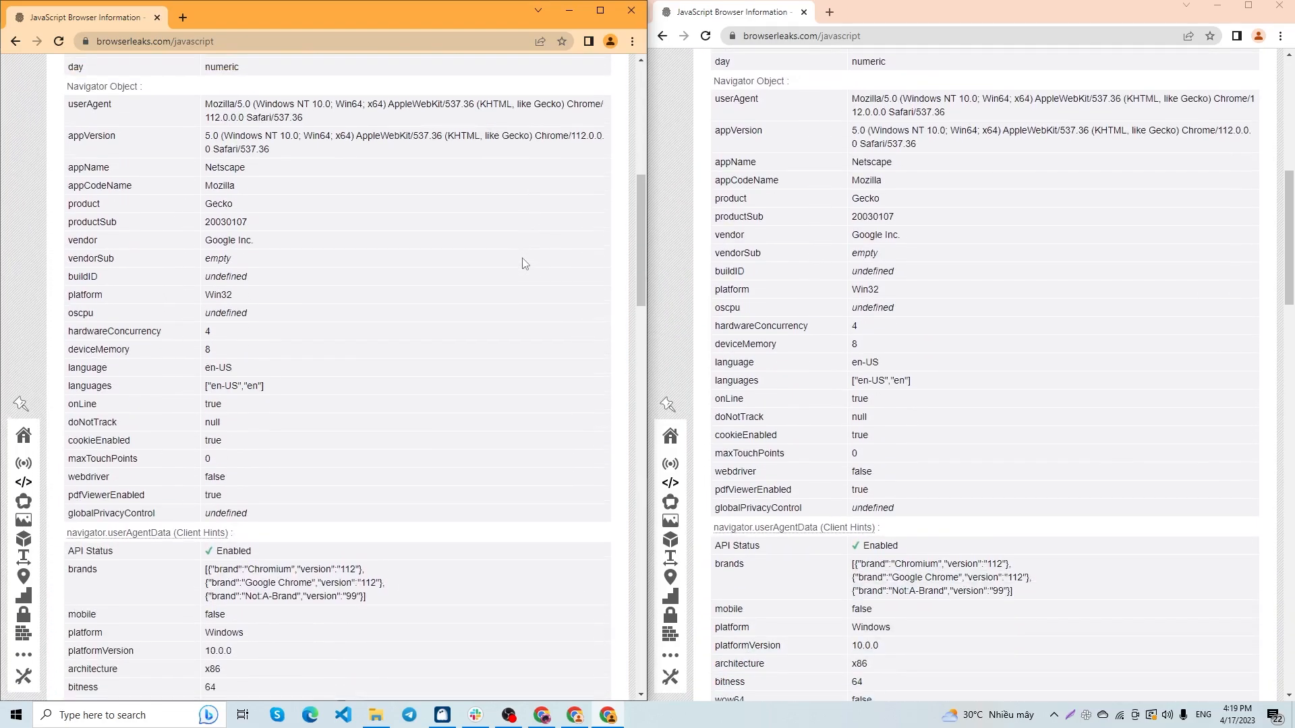
mouse_move(666, 265)
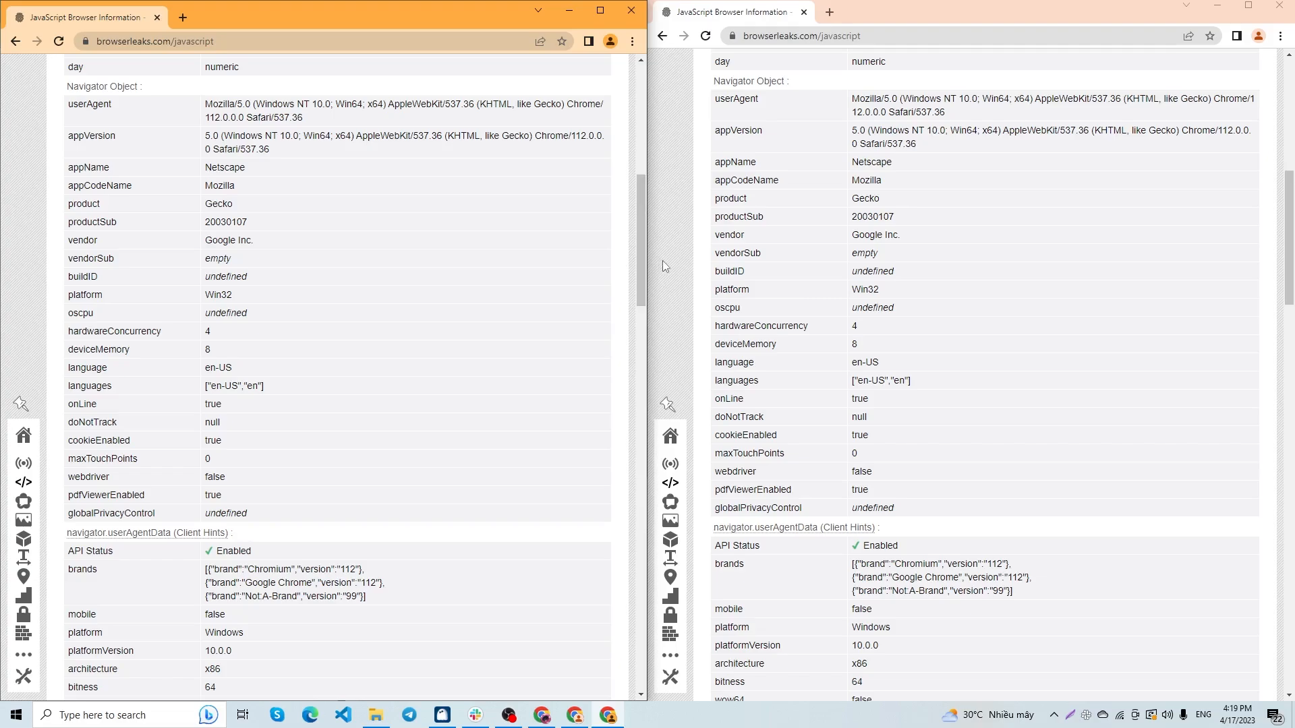
Search 'user agent switcher' and reach the User-Agent Switcher for Chrome store page
text(user agent)
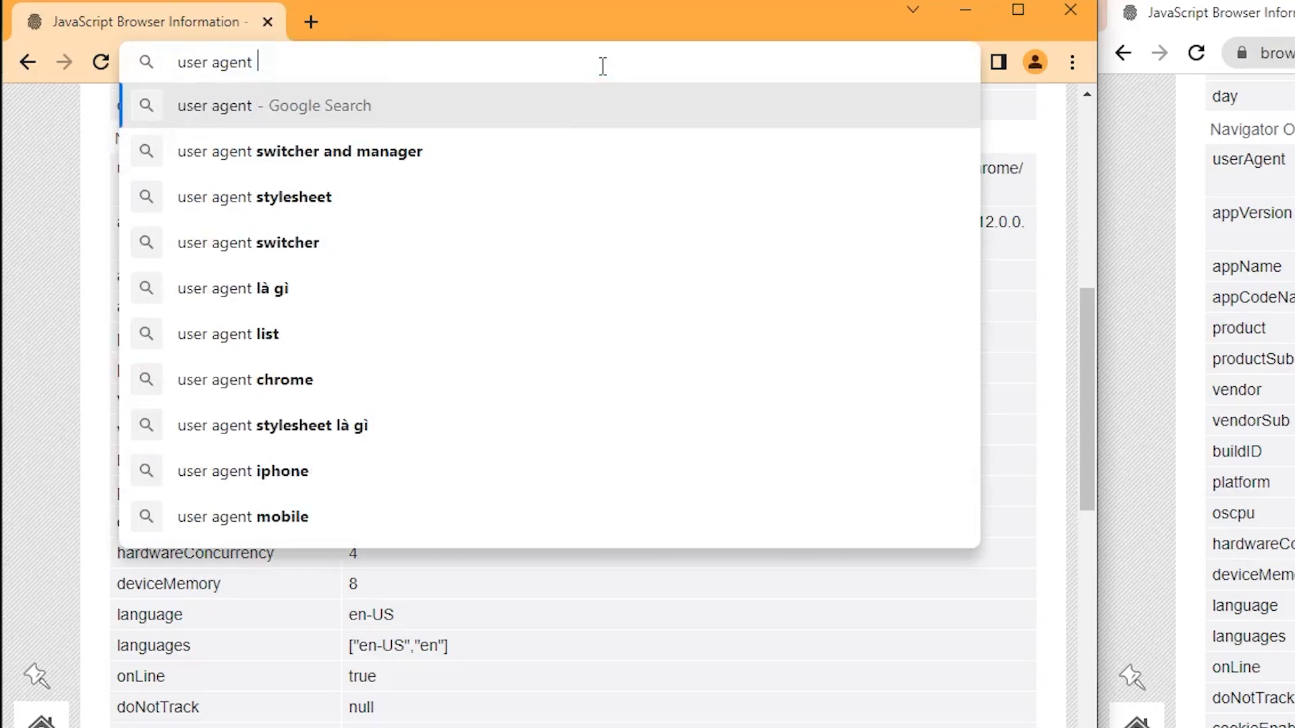
text(switcher&rlz=1C1SQJL_enVN1053VN1053&oq=user+agent...)
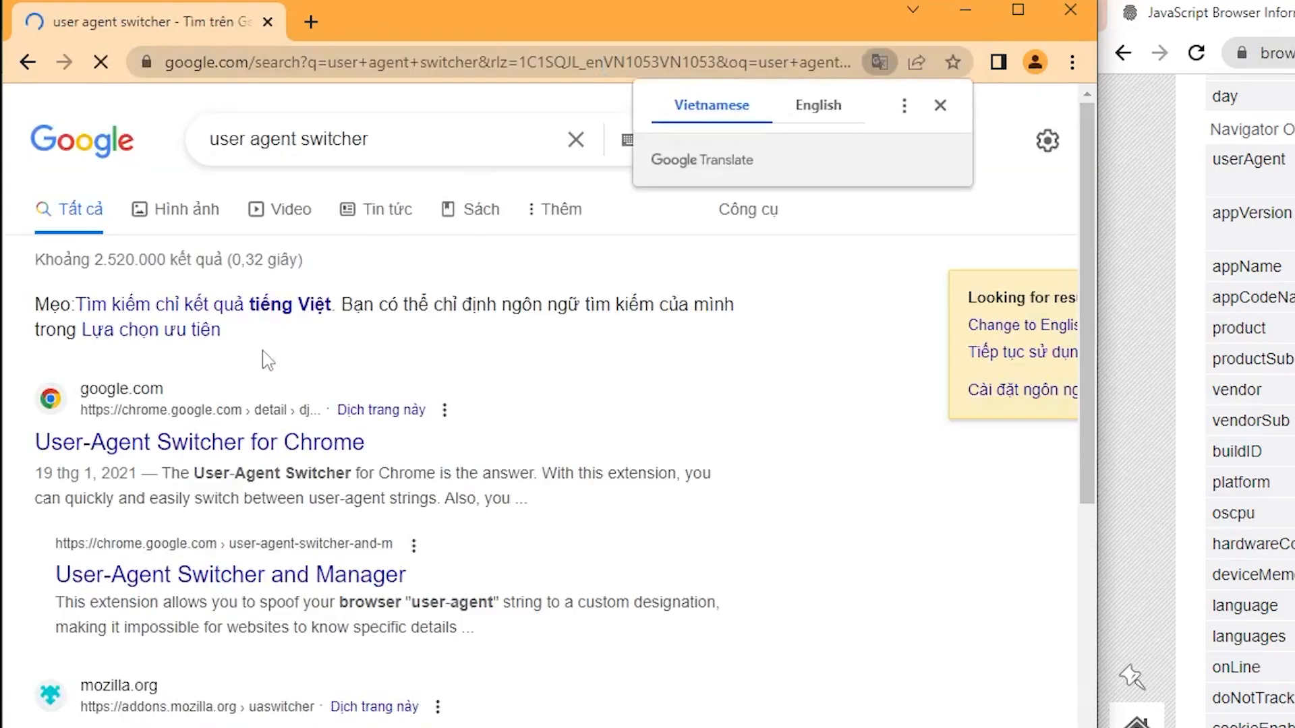
click(189, 443)
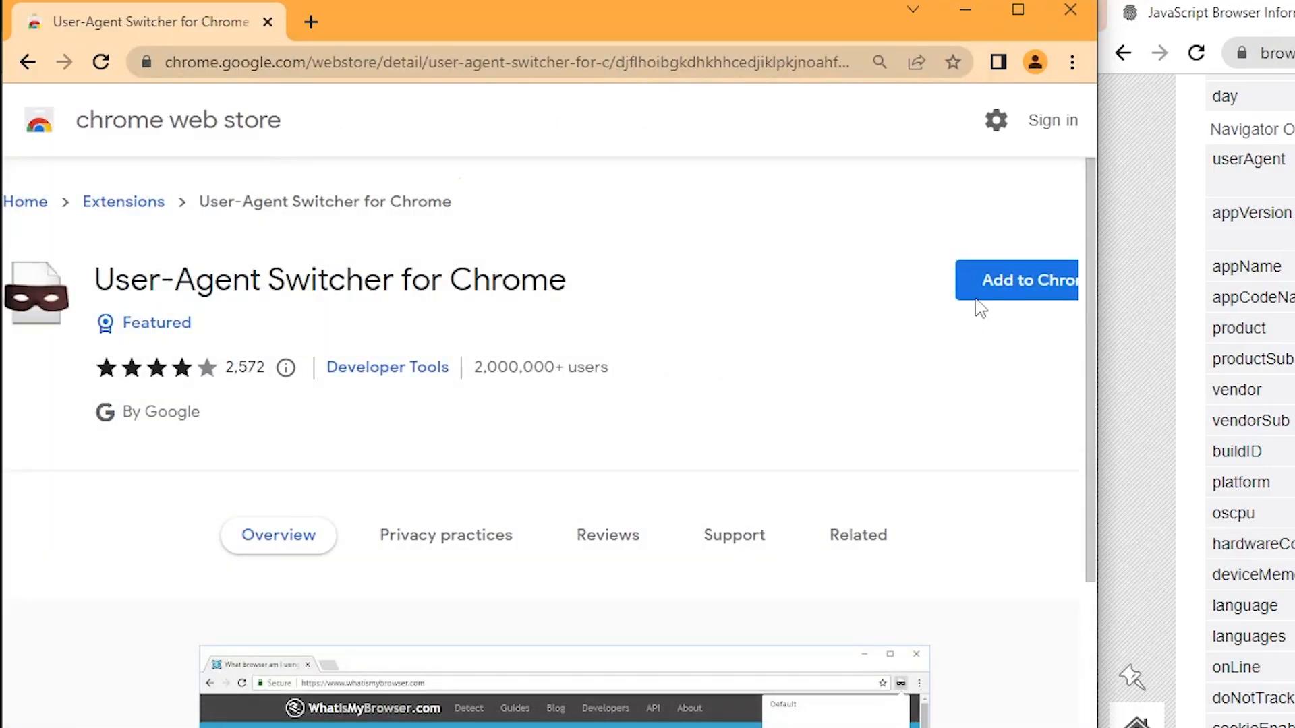
Install User-Agent Switcher for Chrome and pin it to the toolbar
click(1030, 281)
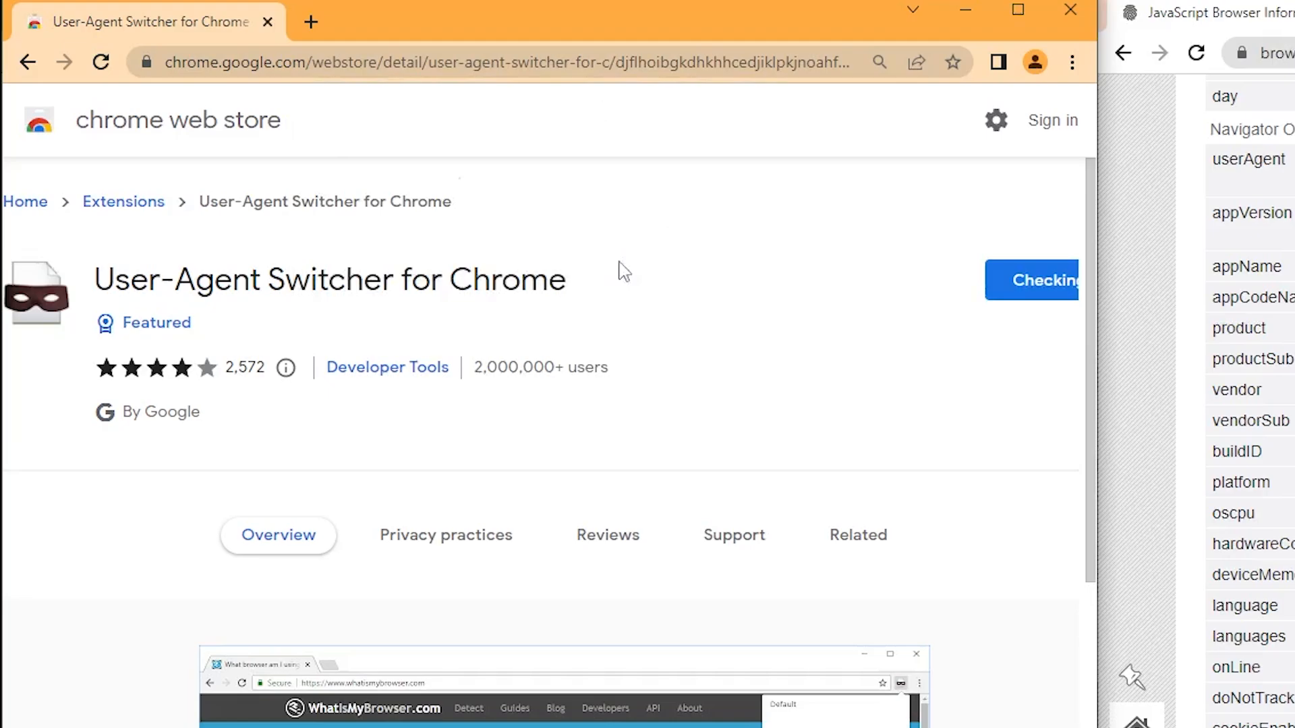
click(1041, 280)
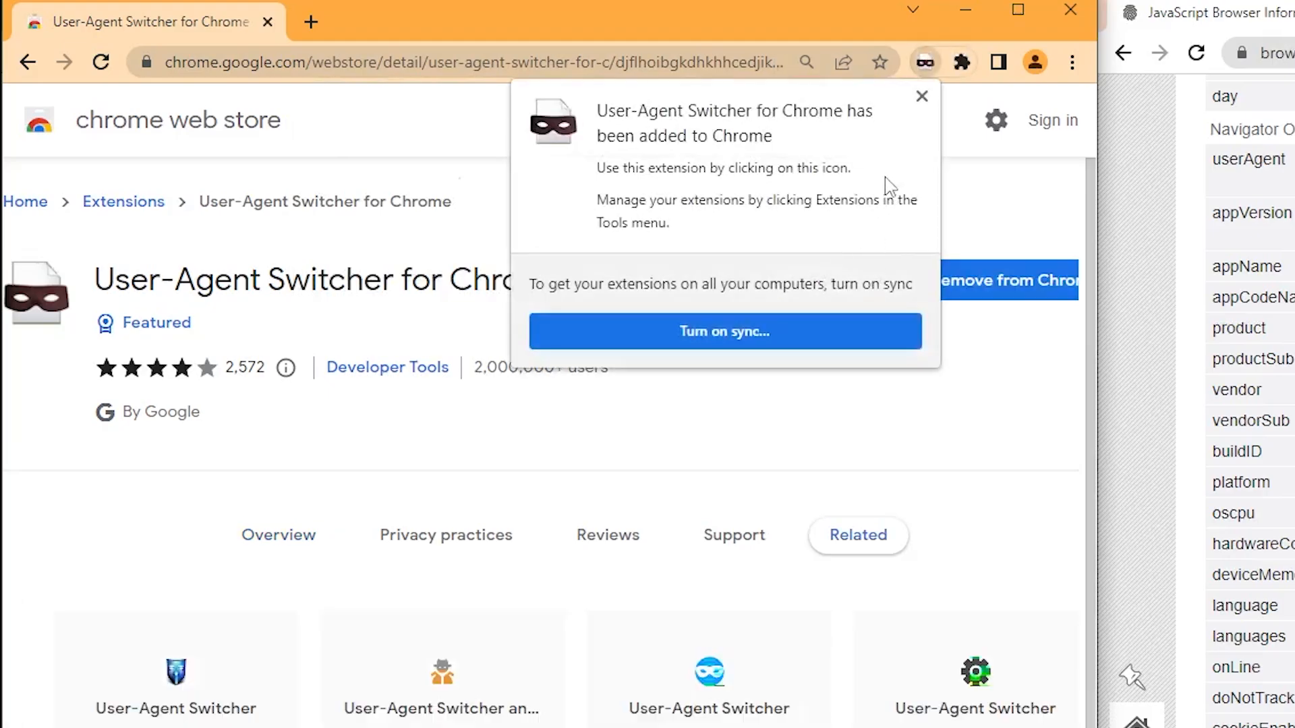
click(961, 62)
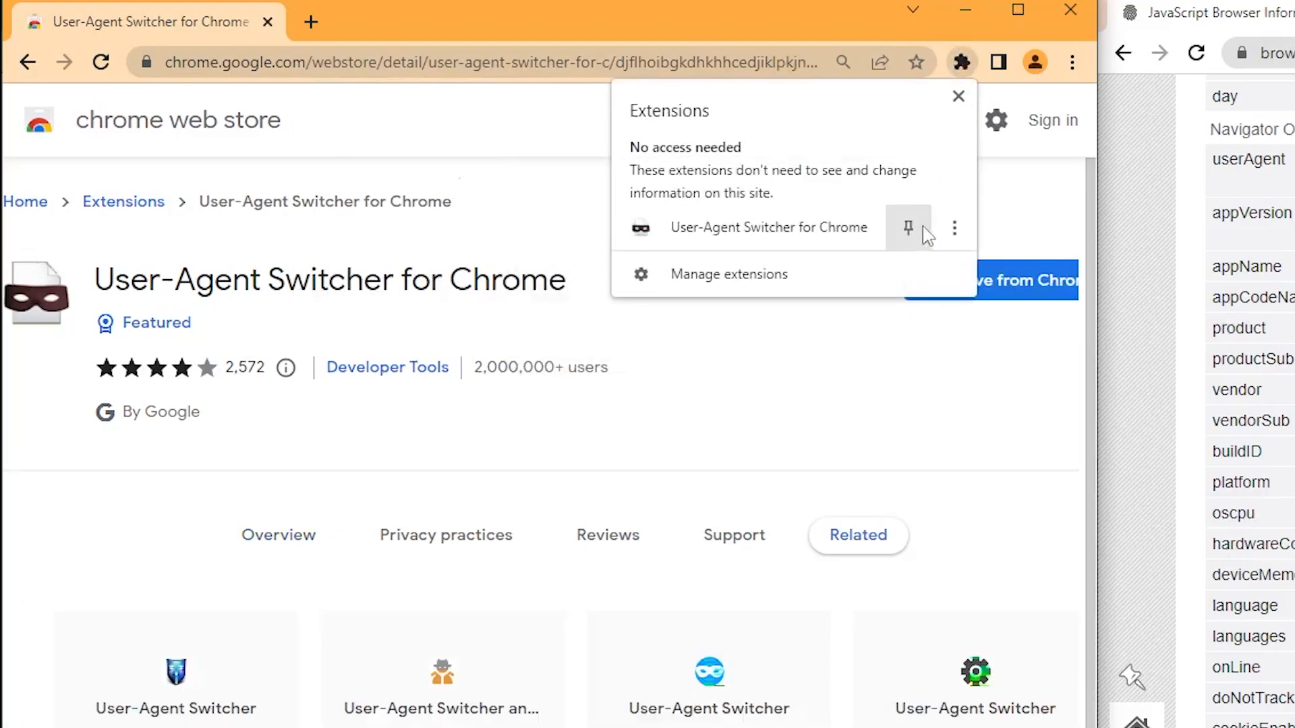
click(924, 62)
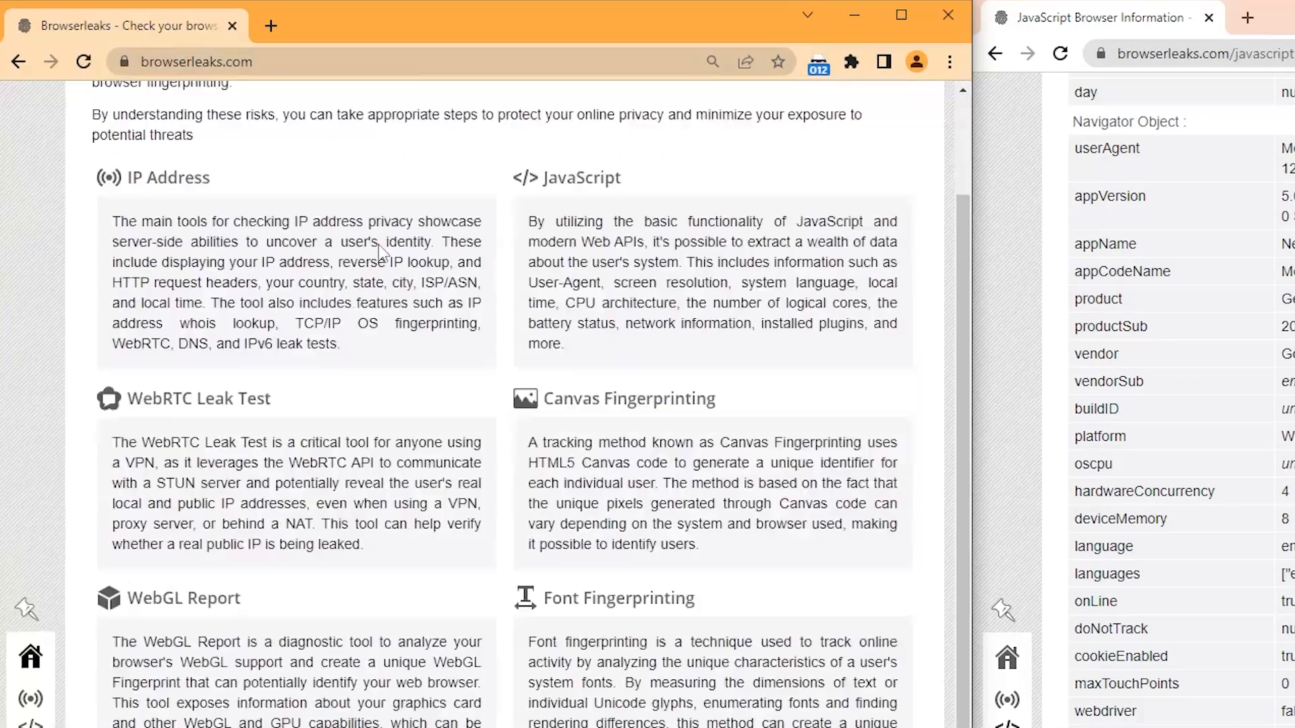
Reload BrowserLeaks' JavaScript report in the orange profile and review the table
click(184, 598)
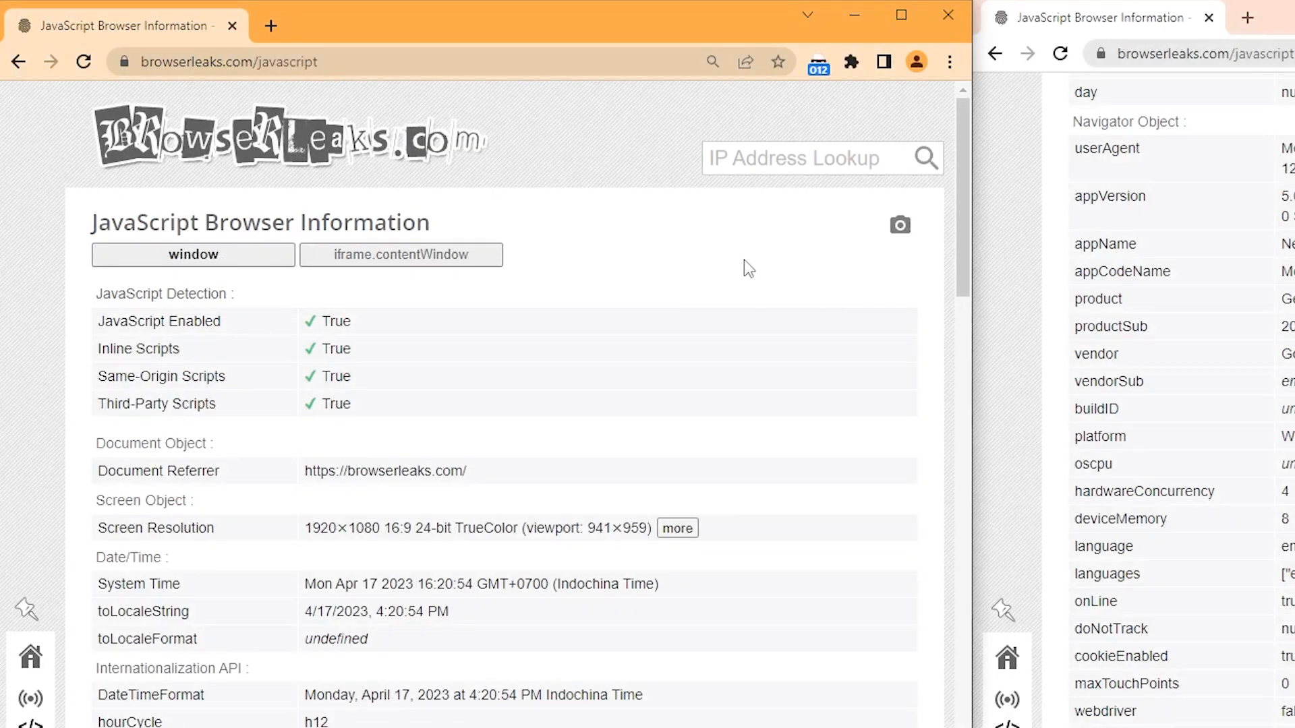
scroll(down, 3)
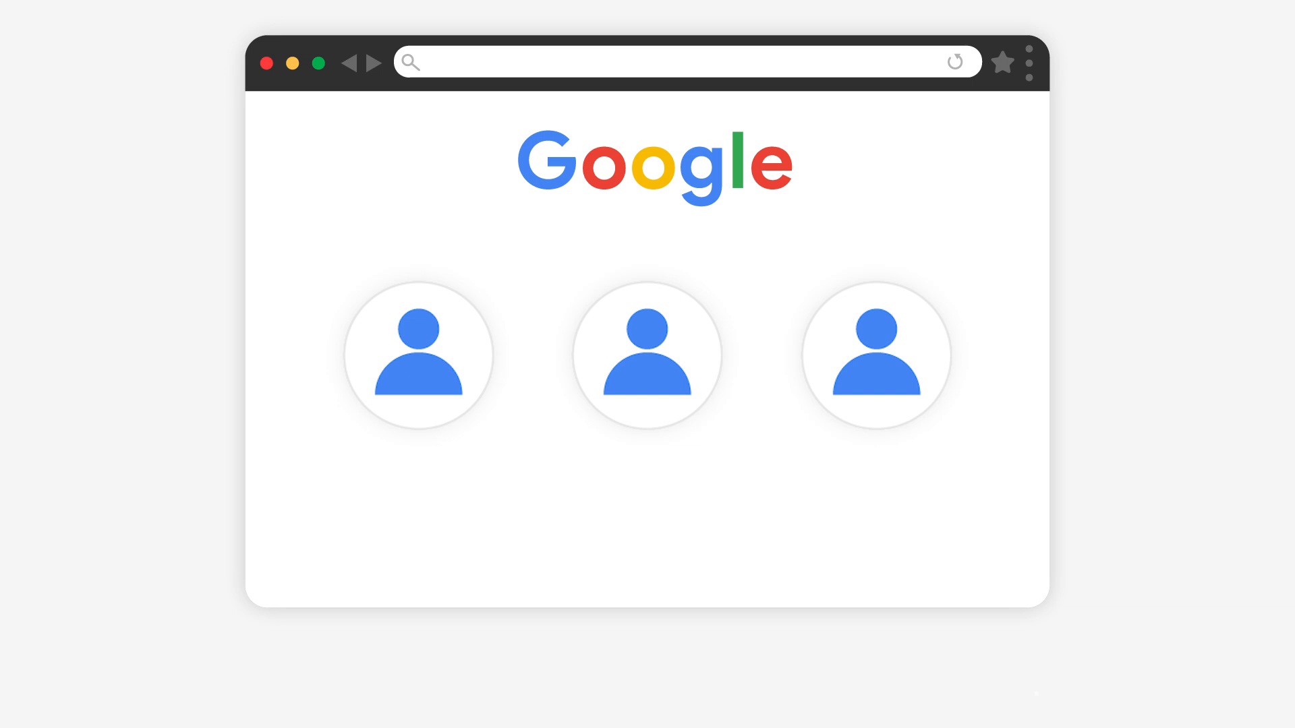
Bring the HideMyAcc Browser Profiles manager up over the Chrome windows
click(647, 355)
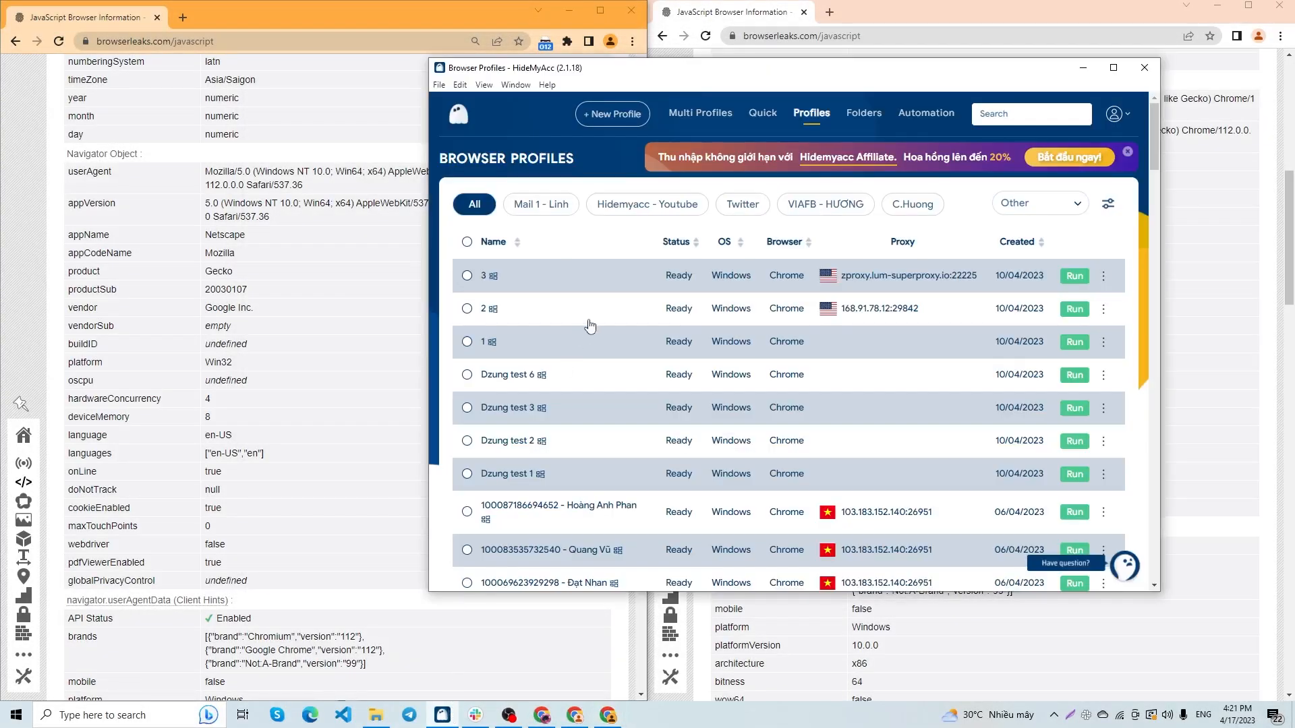
Create HideMyAcc browser profiles named Profile 1 and Profile 2
click(613, 113)
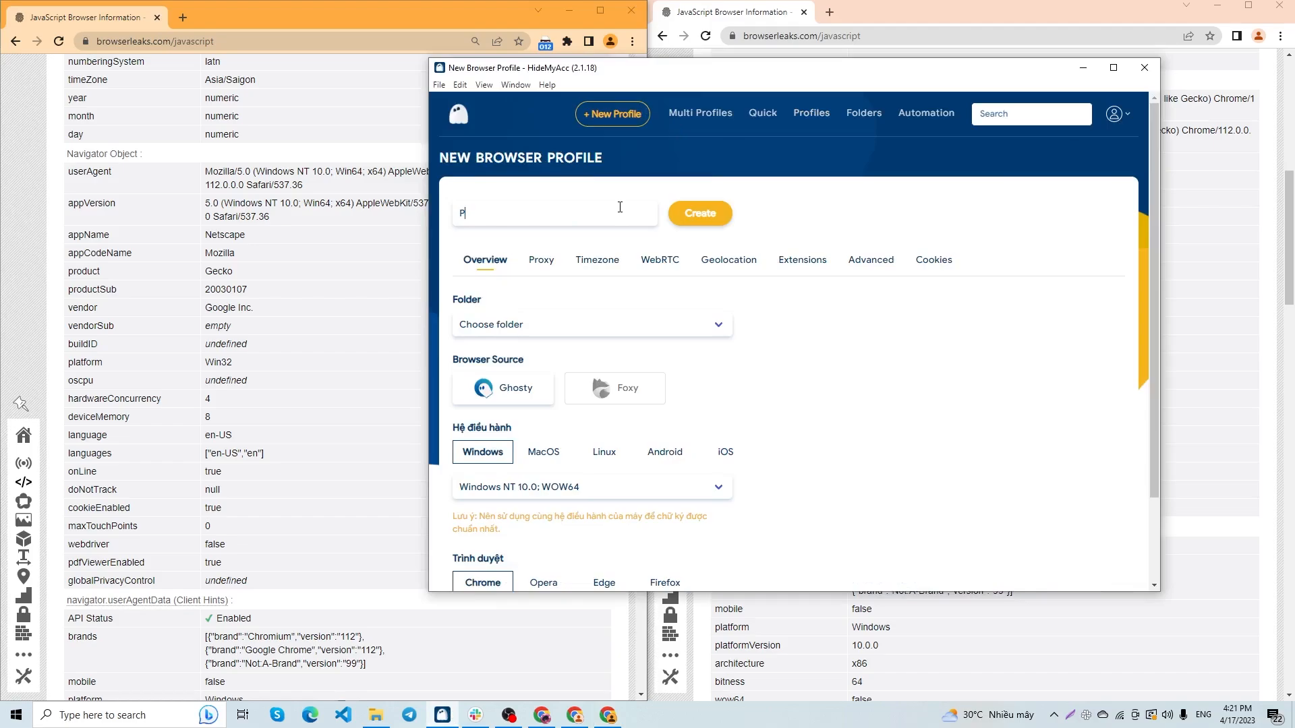
text(rofile 1)
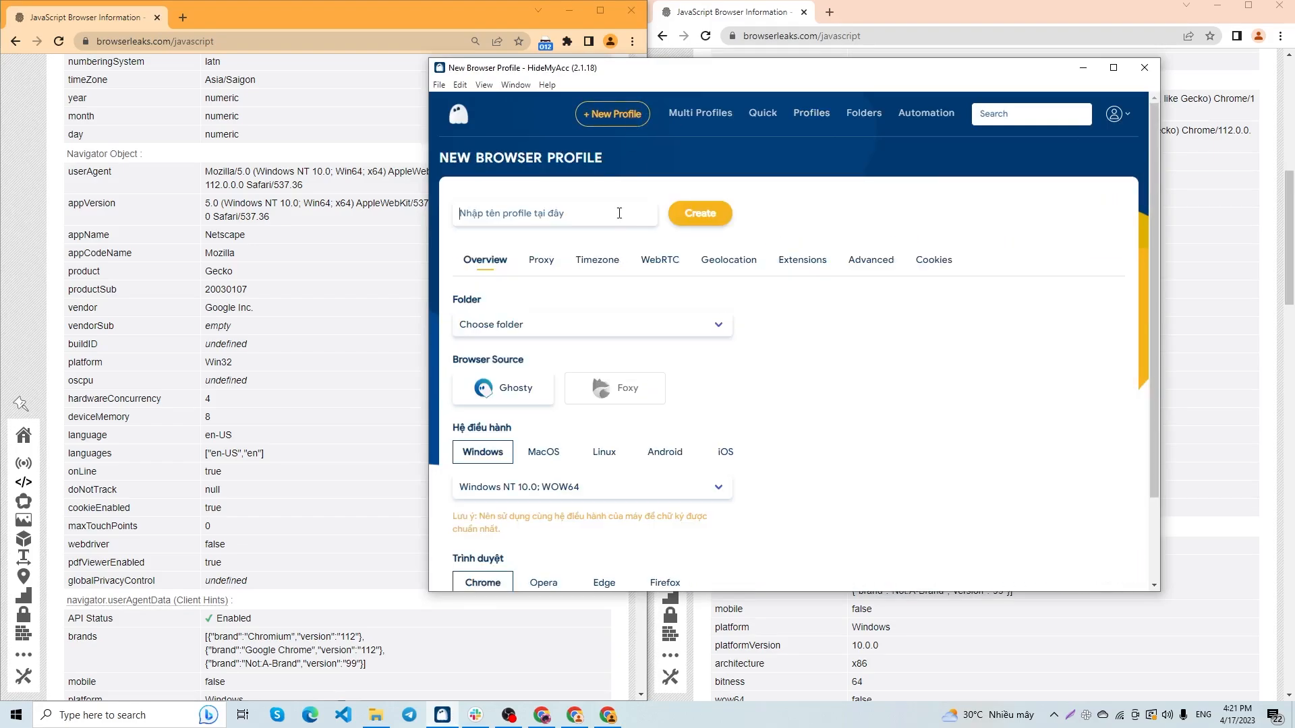
text(Profile 2)
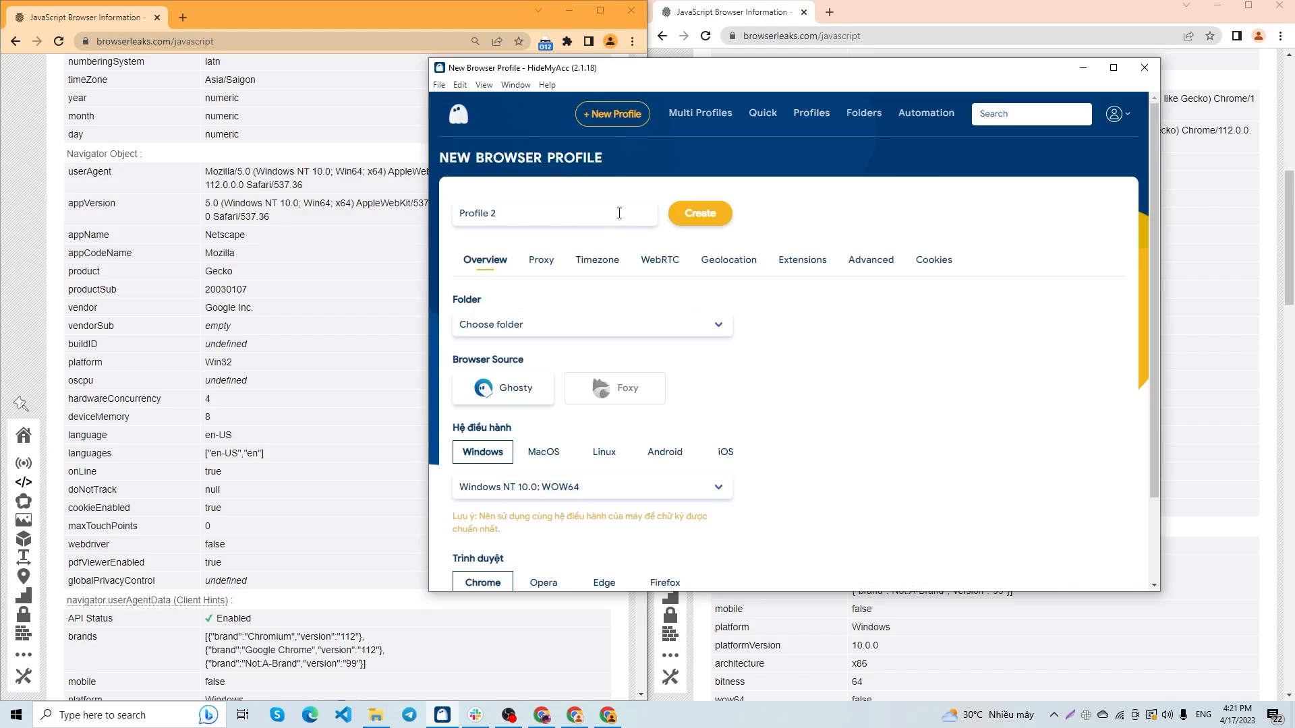
Launch Profile 1 and Profile 2 as separate browser windows on BrowserLeaks
click(811, 112)
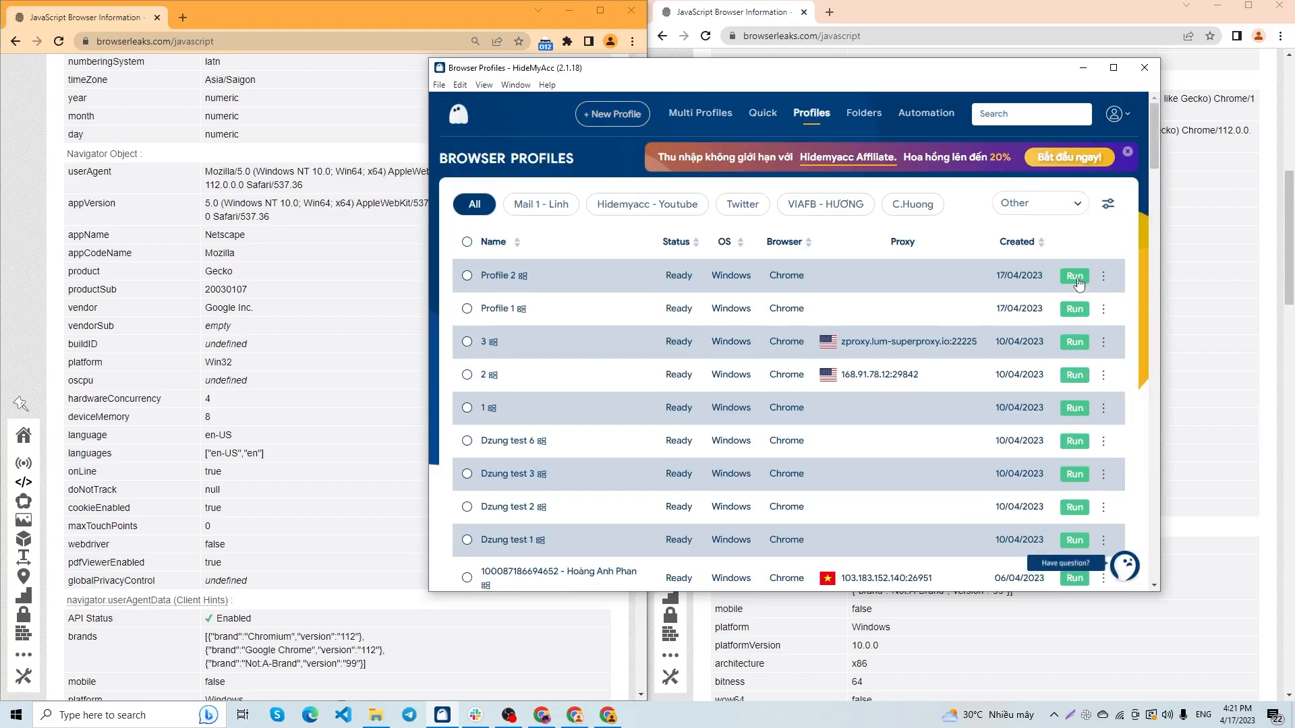
click(1075, 276)
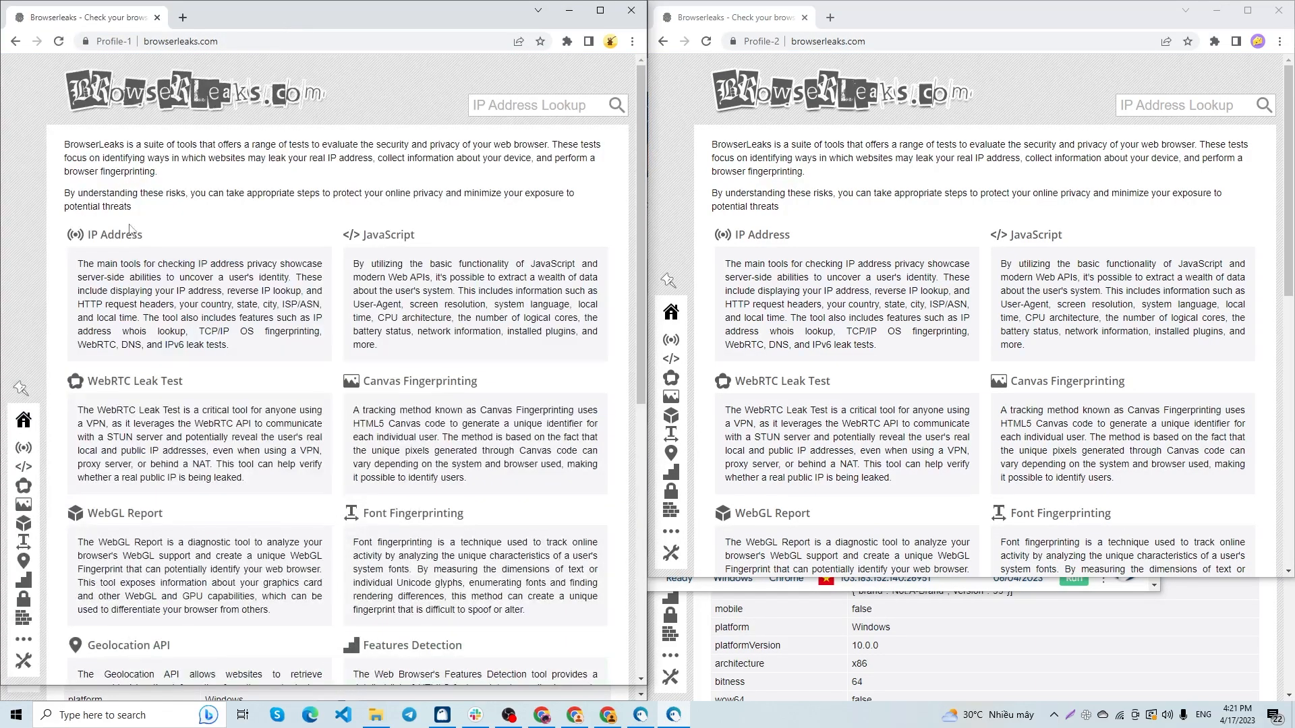
View BrowserLeaks' JavaScript report in both profile windows to compare values
click(108, 234)
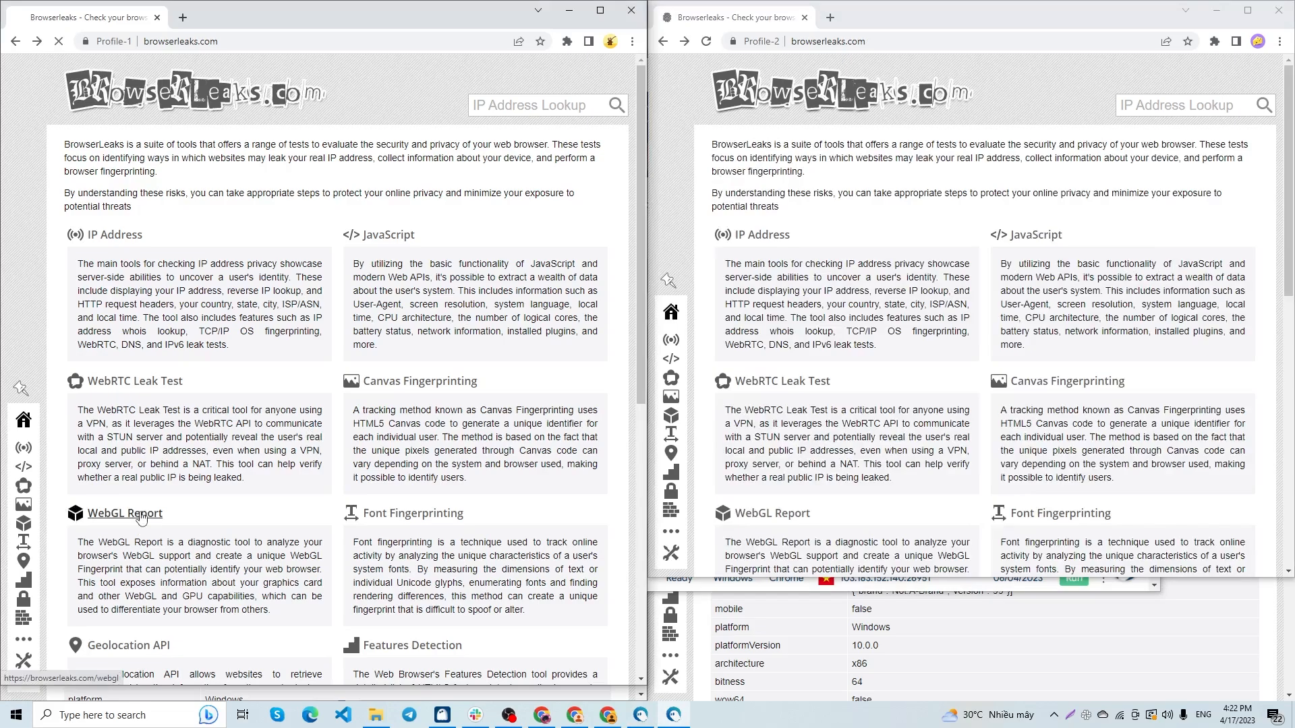
click(125, 513)
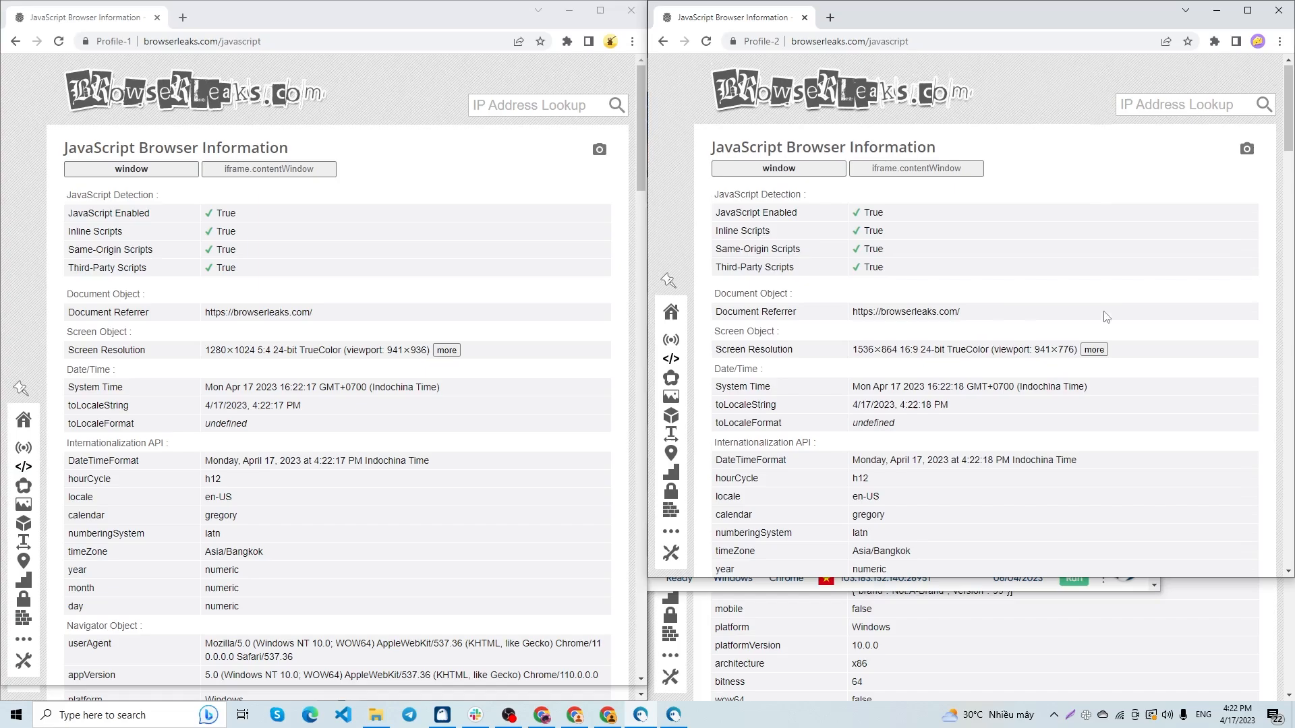
scroll(down, 3)
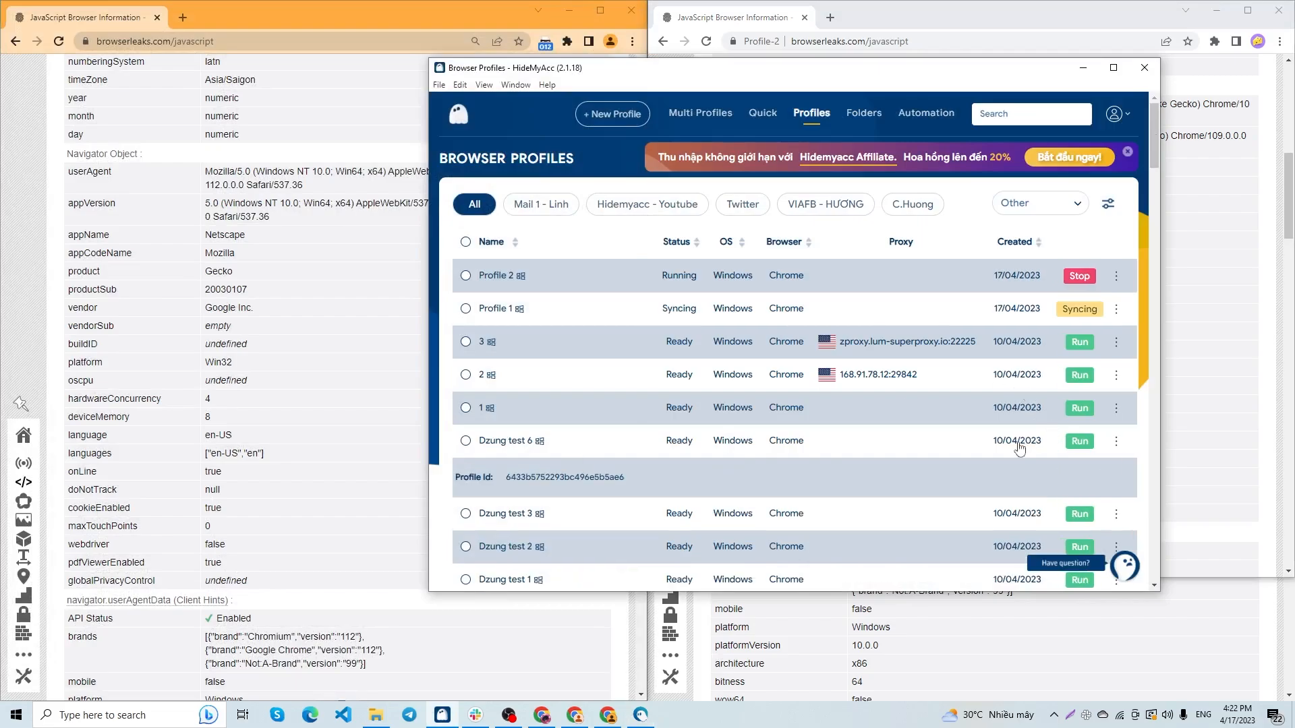
mouse_move(1077, 343)
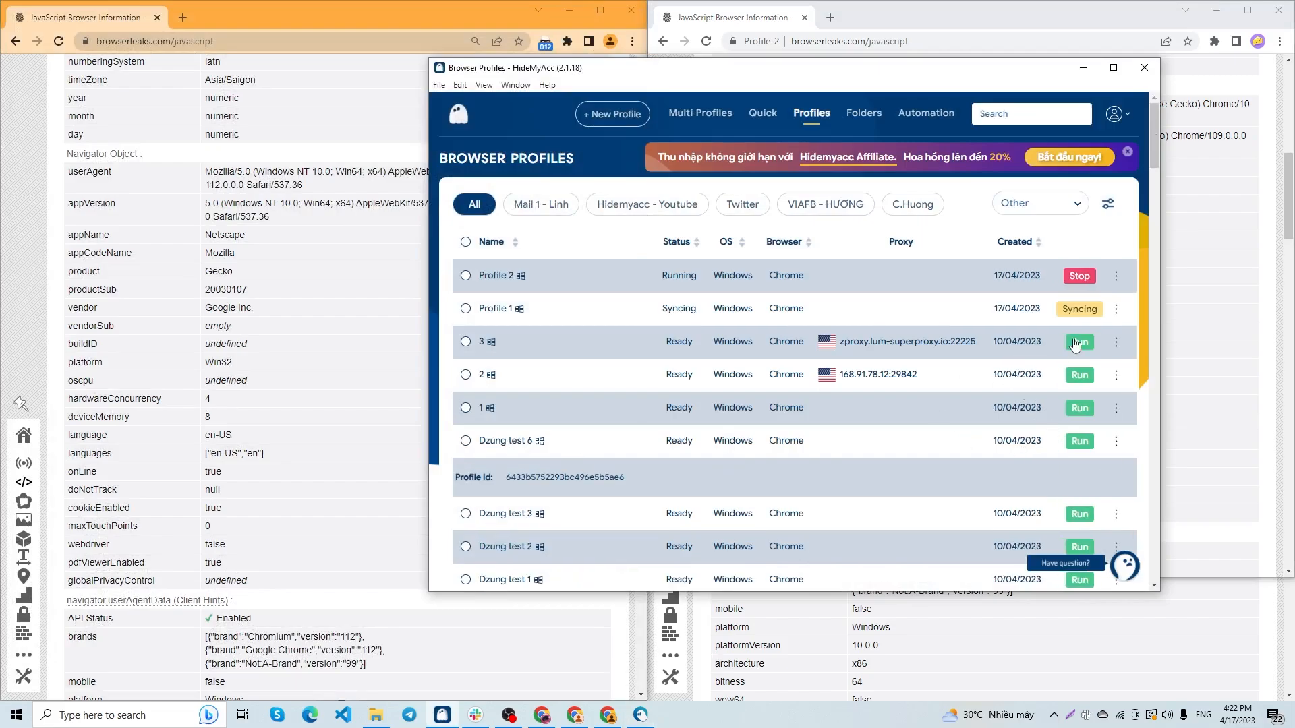
Save HTTP proxy 168.91.78.12:29842 on Profile 1 and relaunch it
click(500, 308)
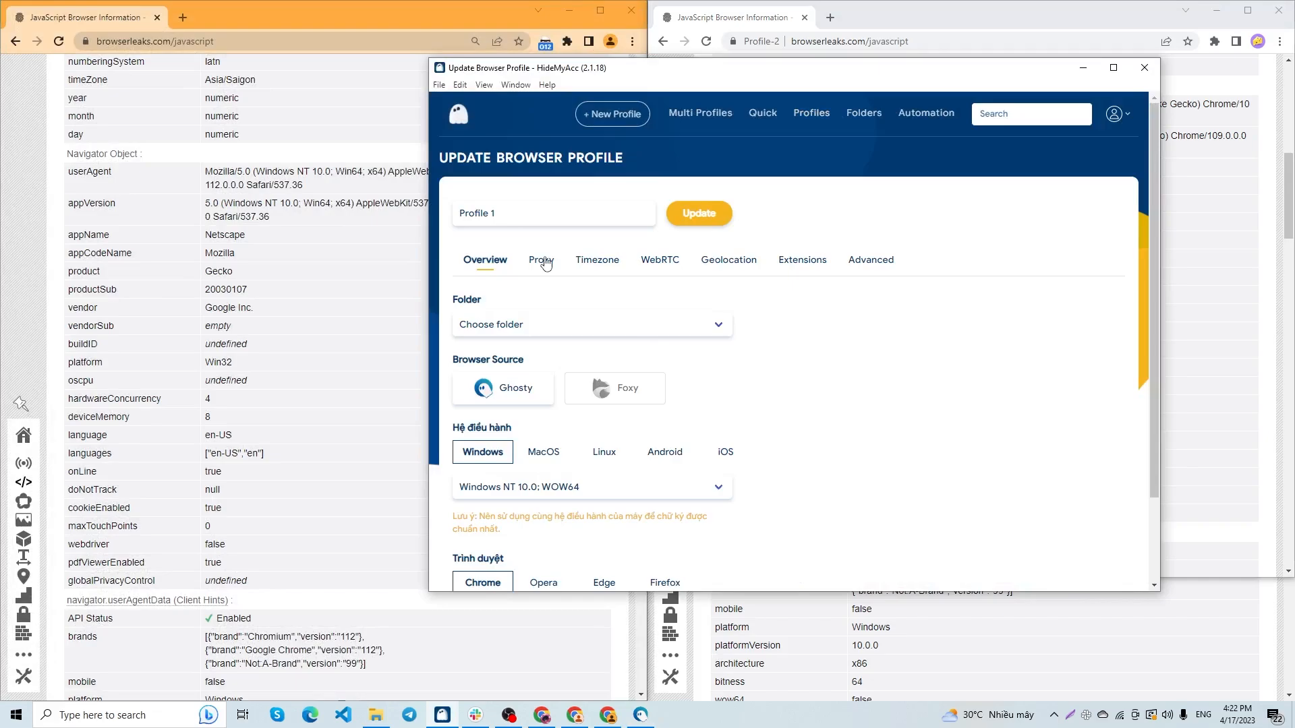
click(541, 259)
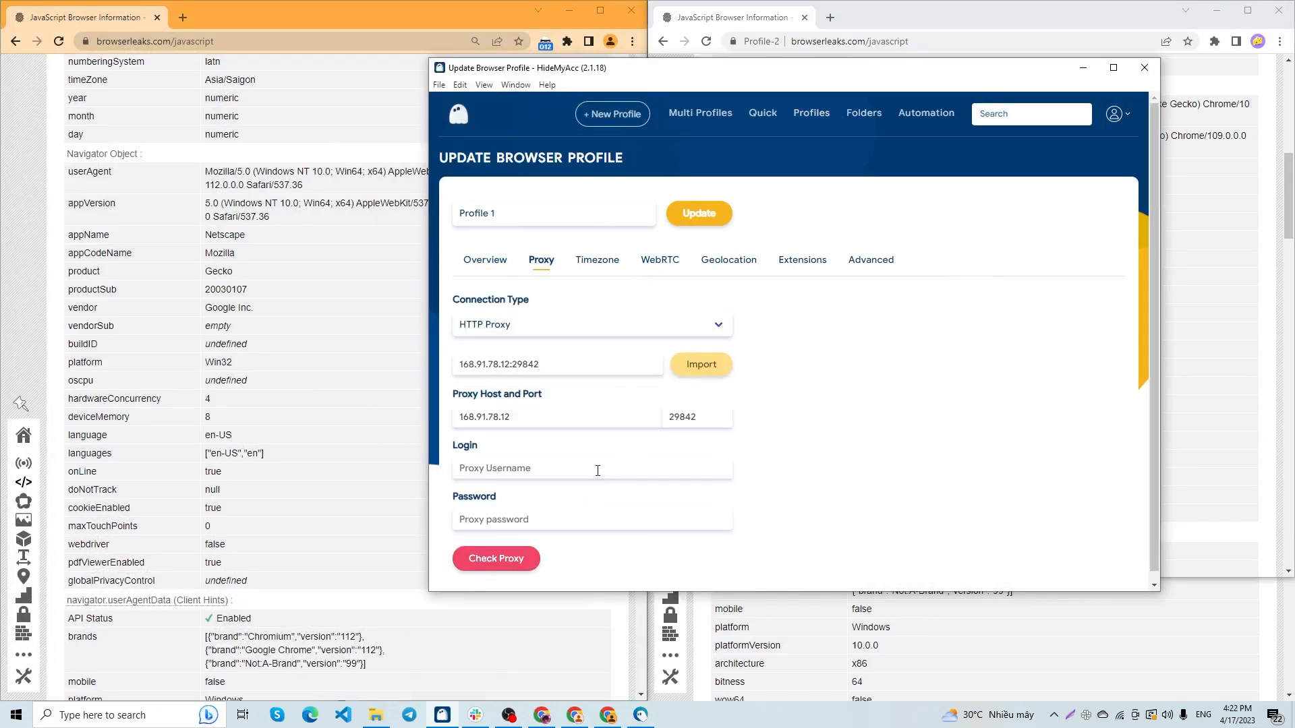
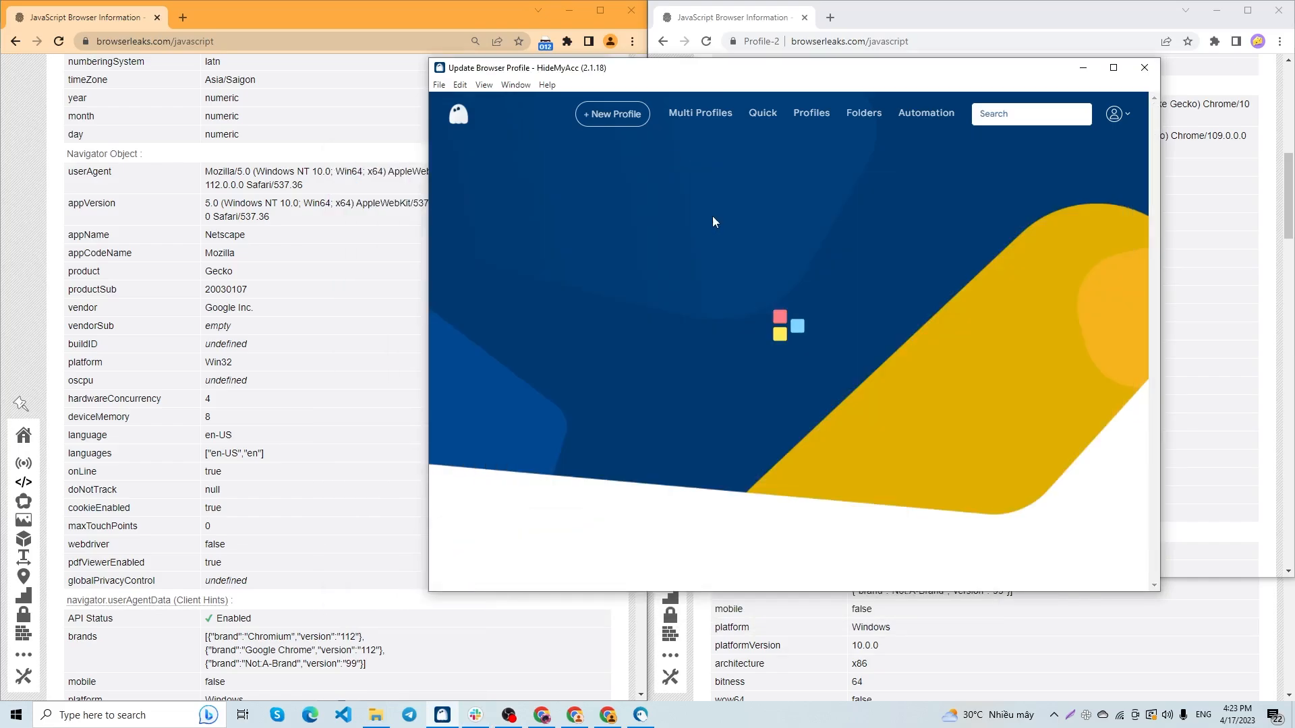
click(811, 112)
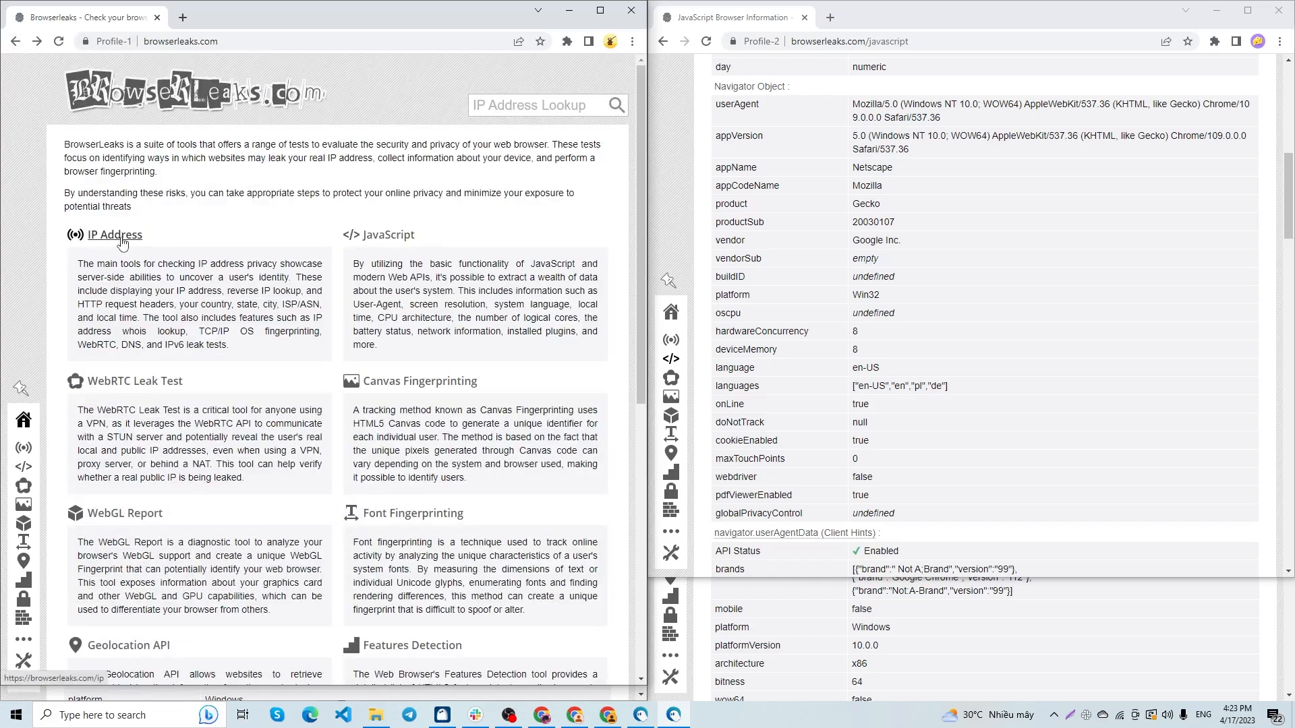
Check the IP address Profile 1 now reports on BrowserLeaks
click(115, 235)
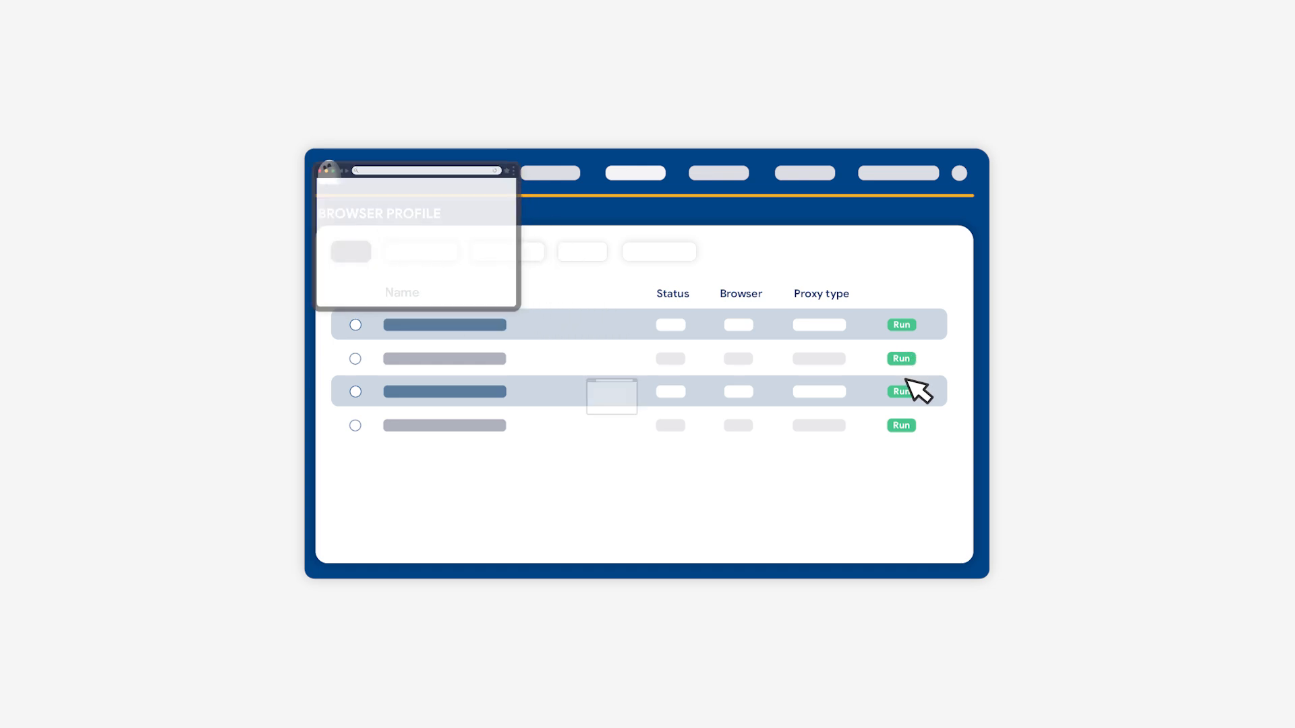
Return to the HideMyAcc profile list showing Profile 1 running with its proxy
click(901, 391)
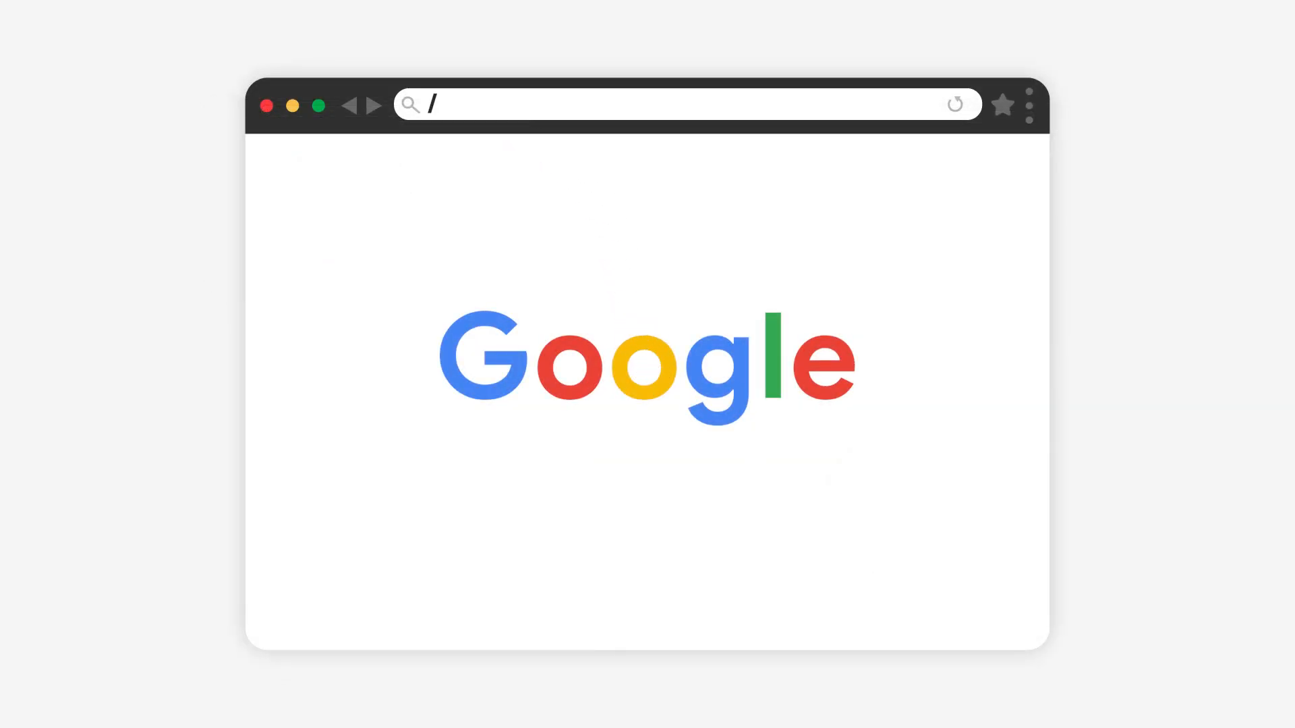
text(www.ebay.com/)
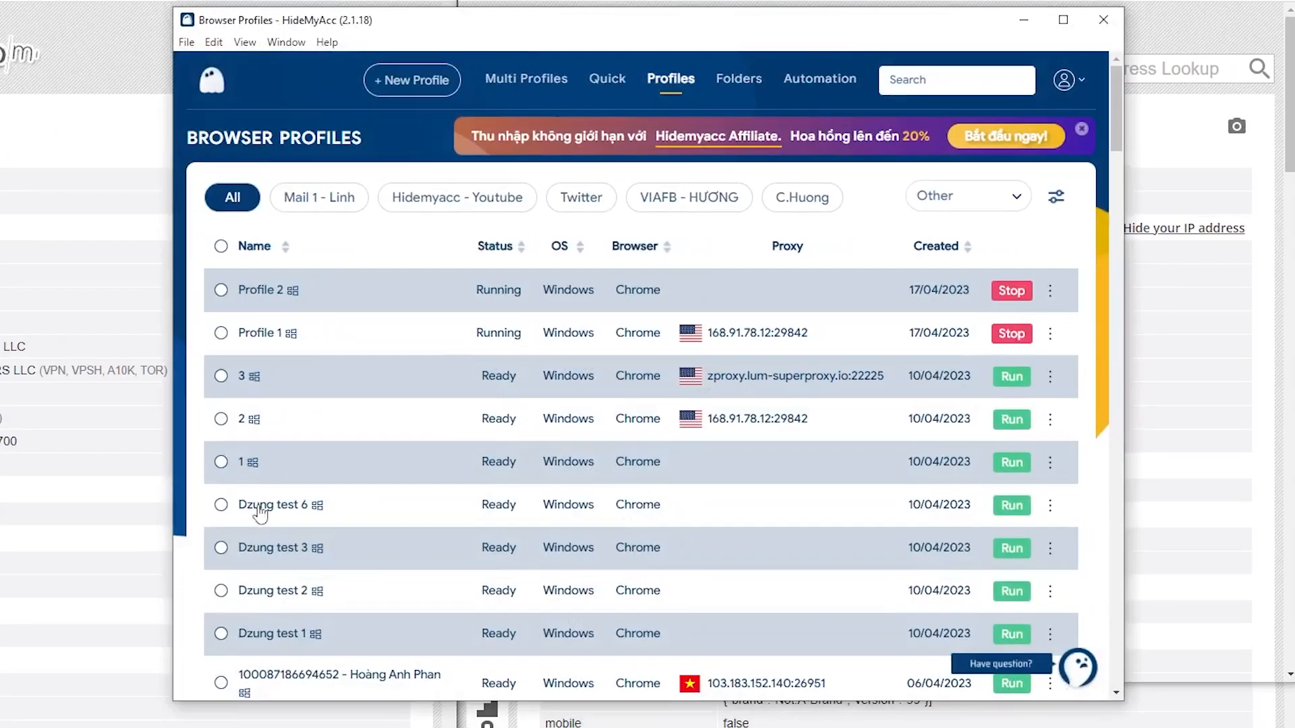
mouse_move(371, 400)
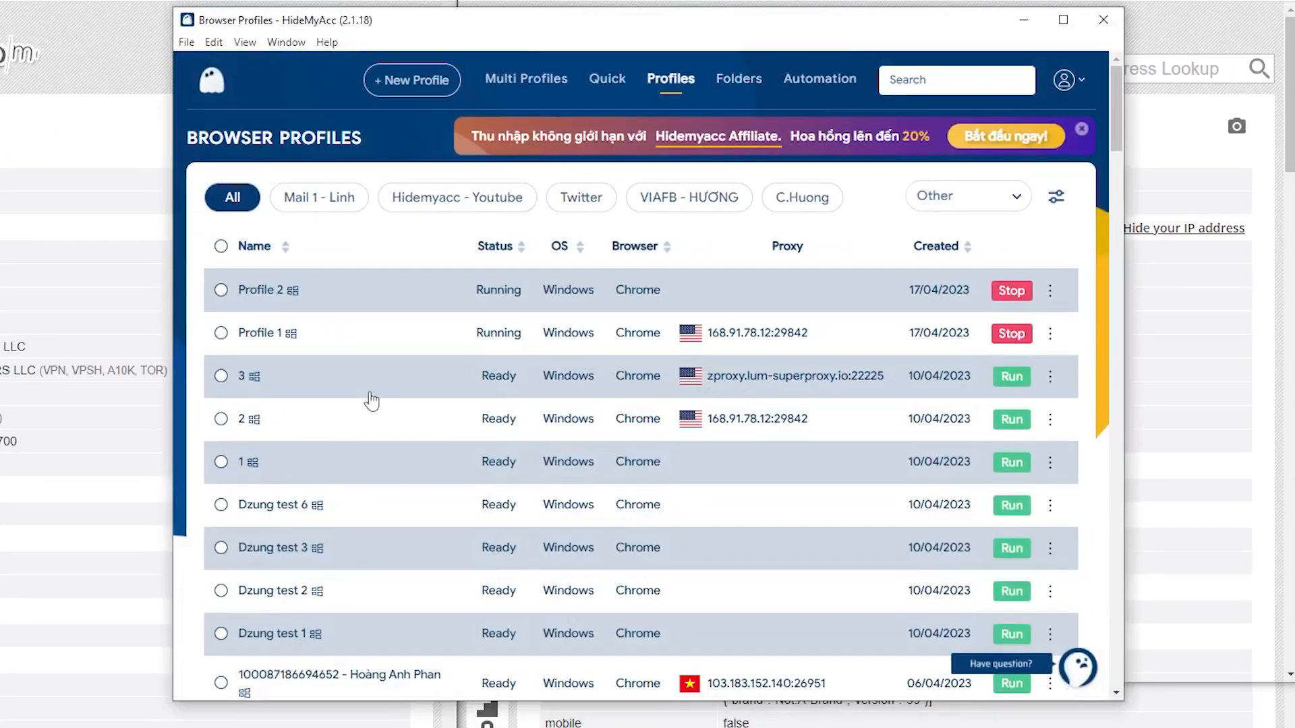
click(526, 79)
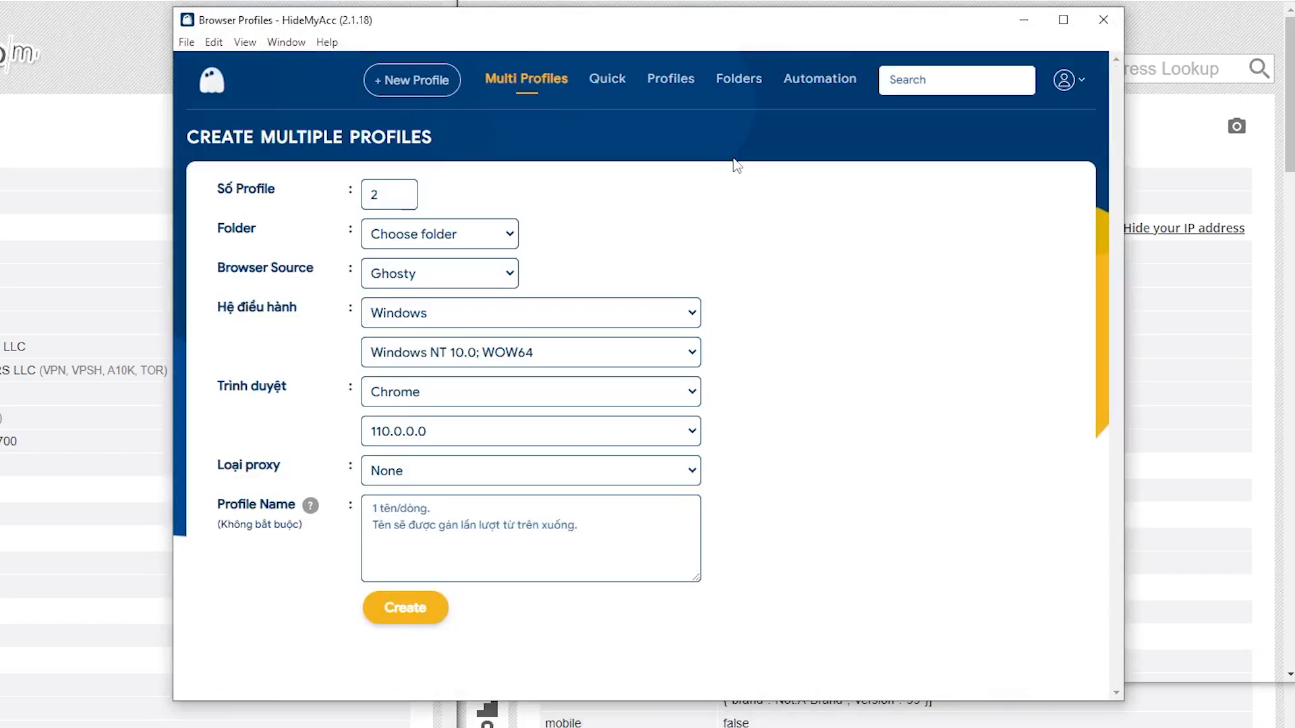
click(607, 79)
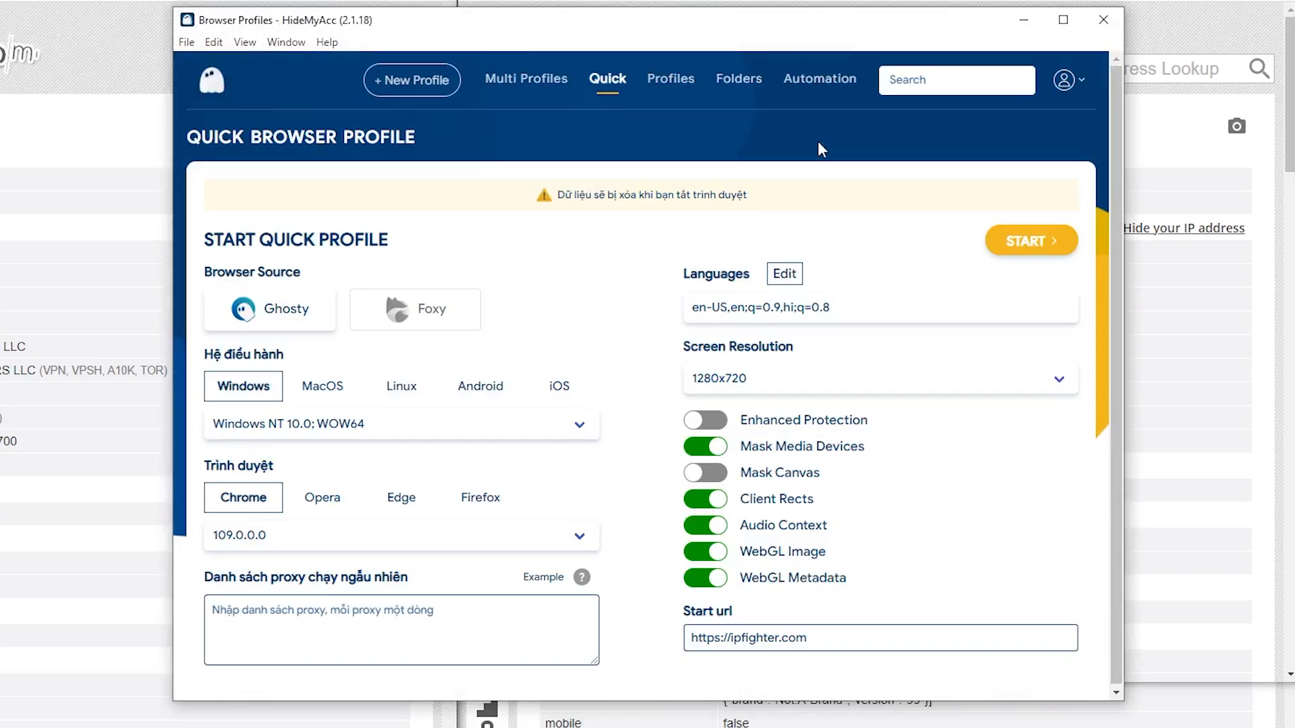
click(819, 79)
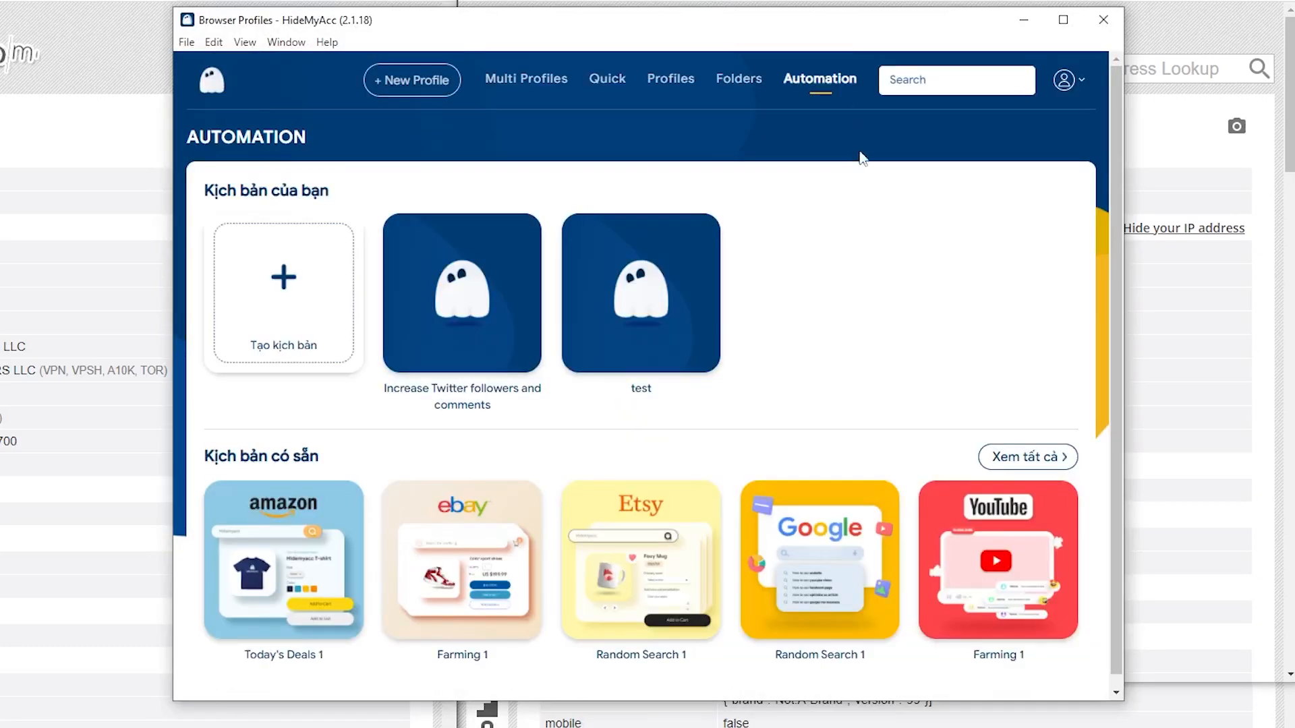
mouse_move(681, 108)
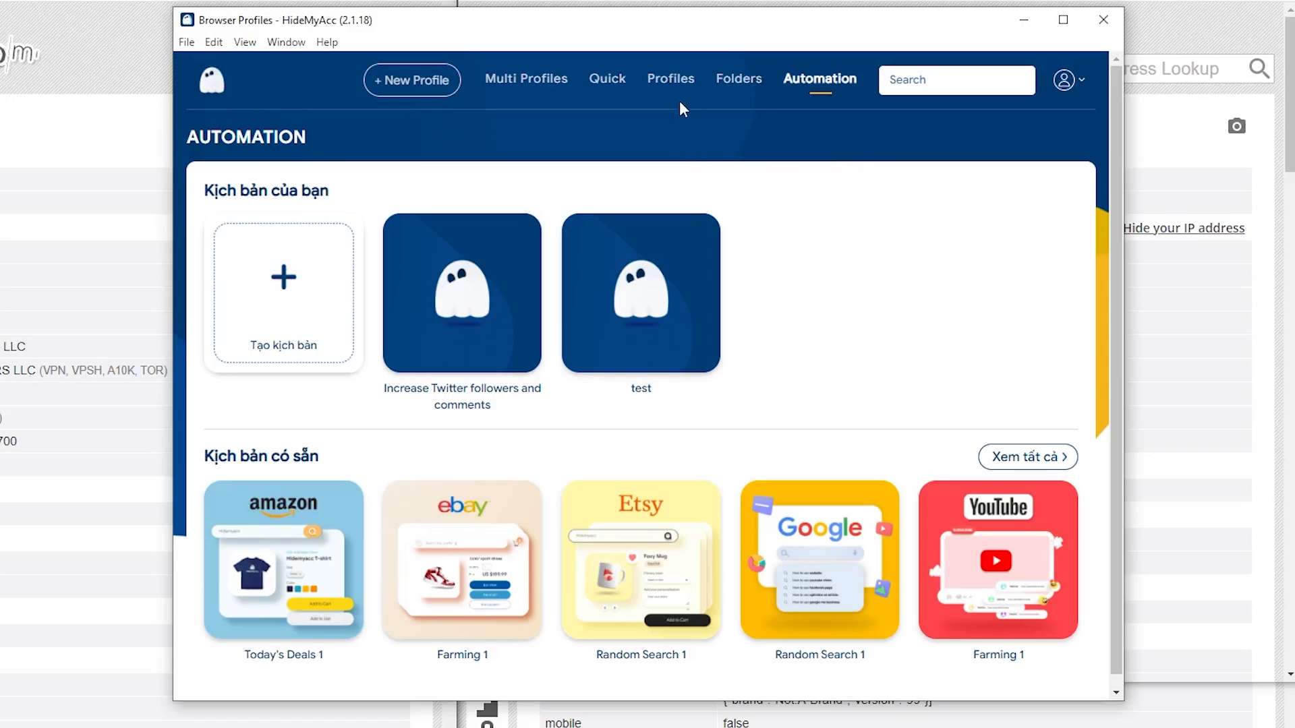
click(670, 78)
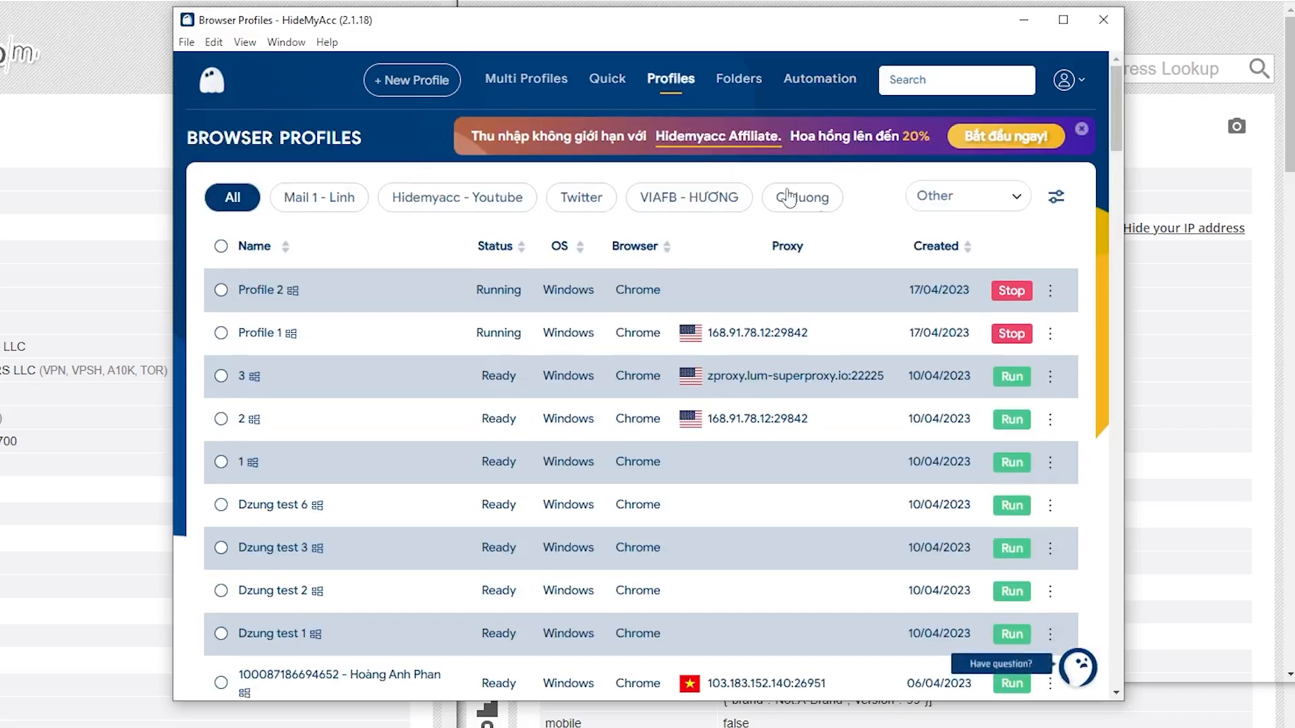
click(1050, 376)
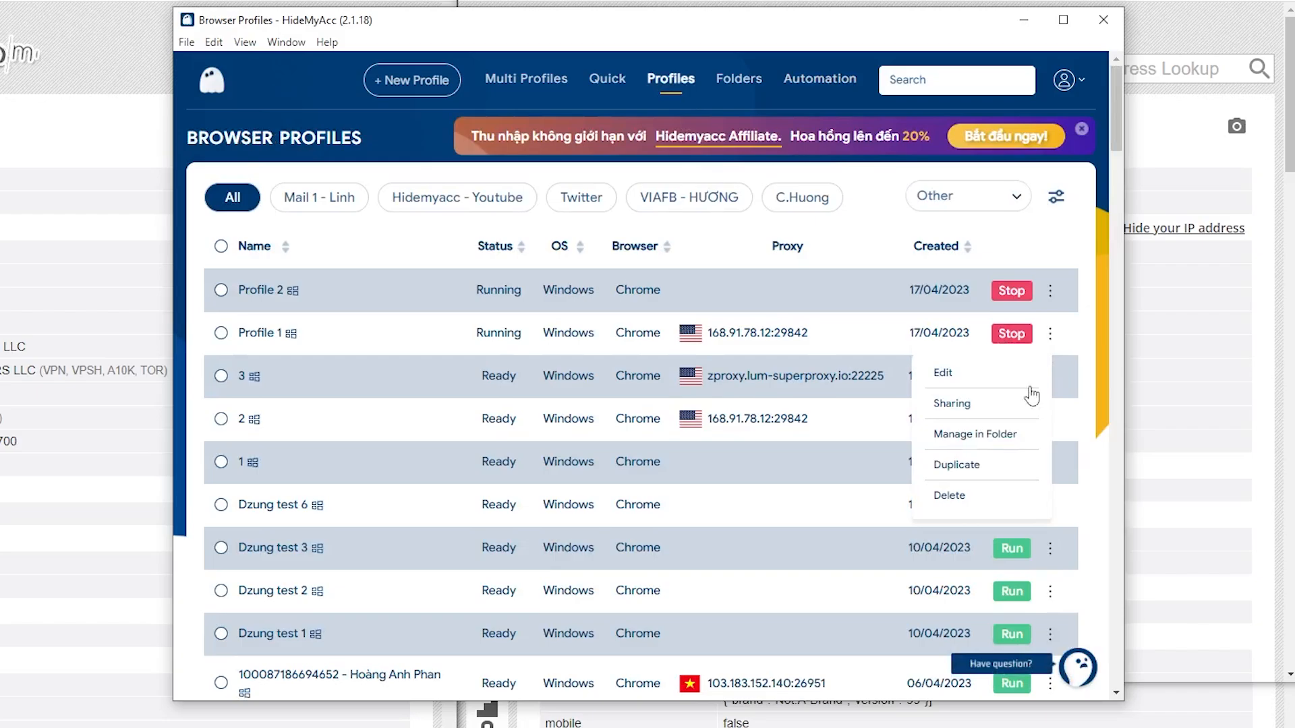
click(951, 403)
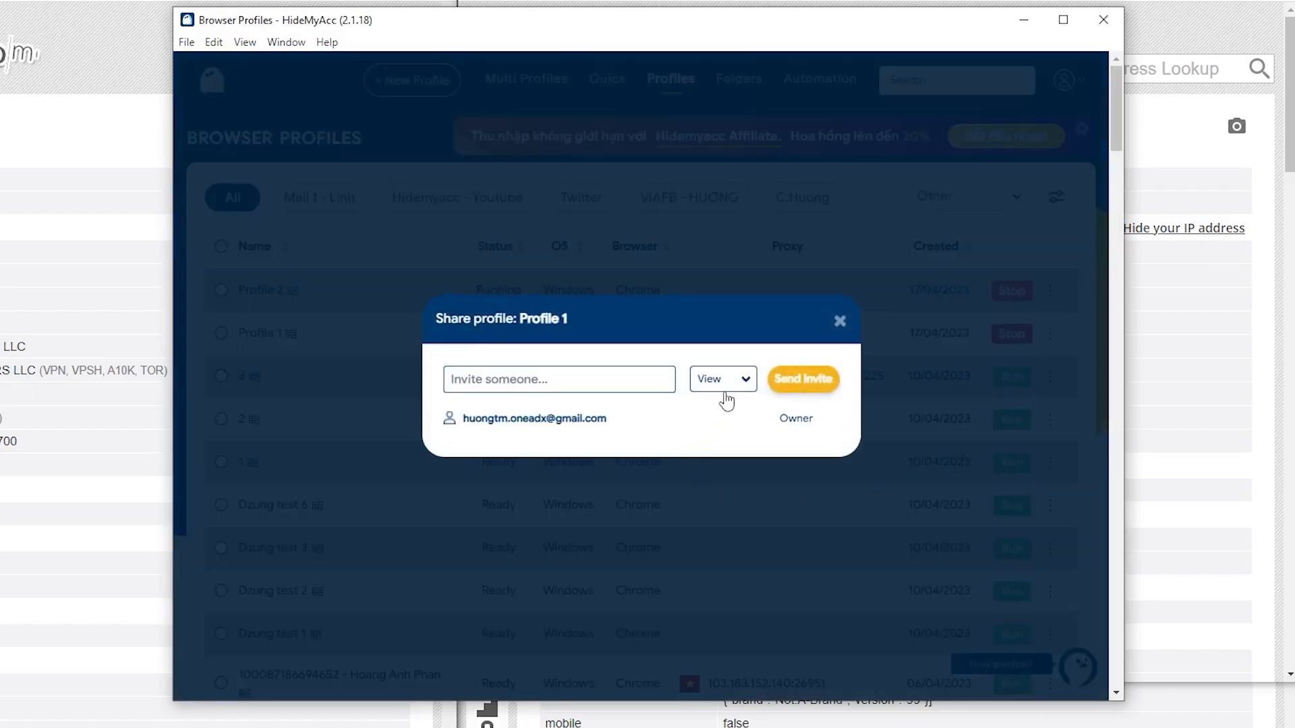
click(722, 379)
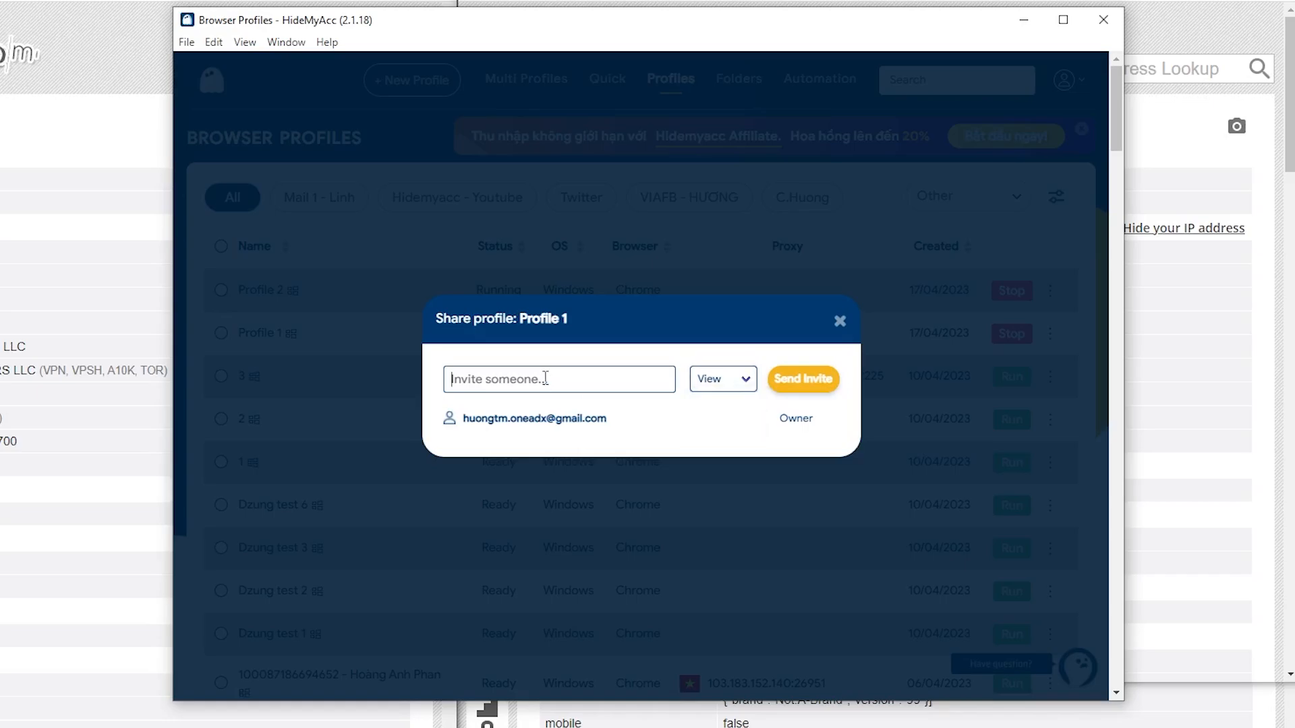
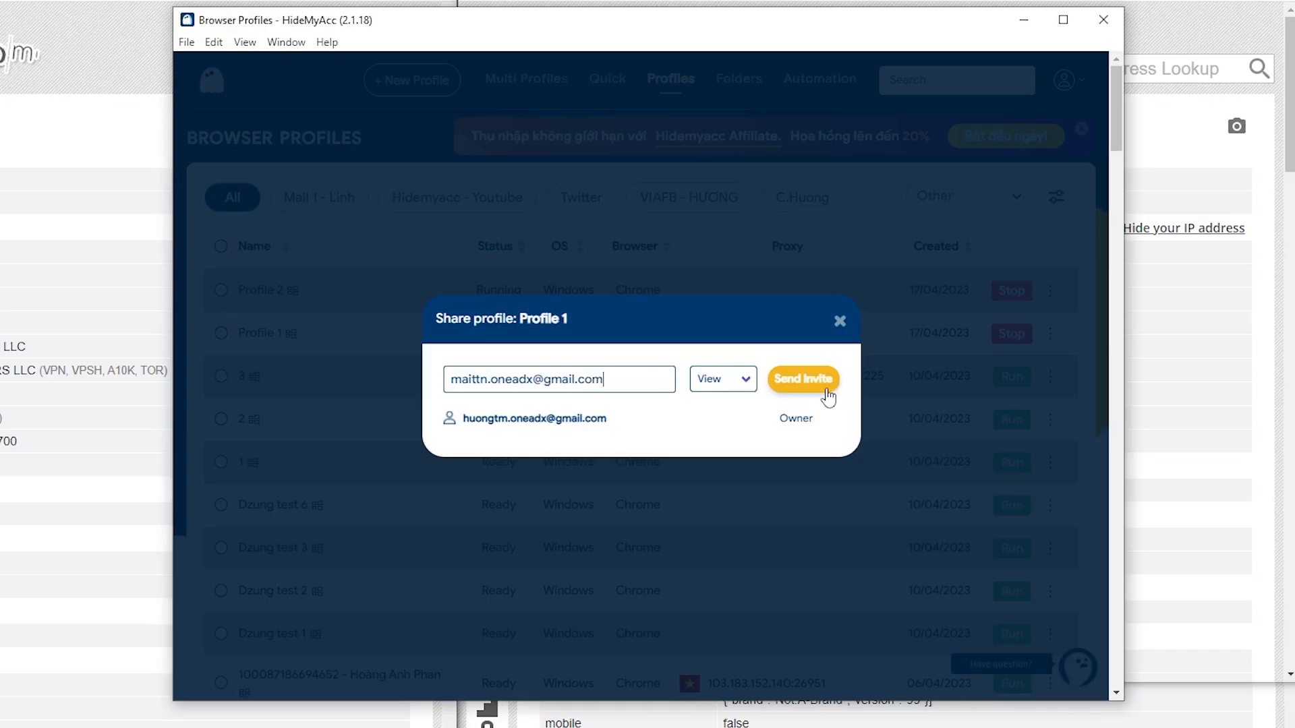
click(840, 321)
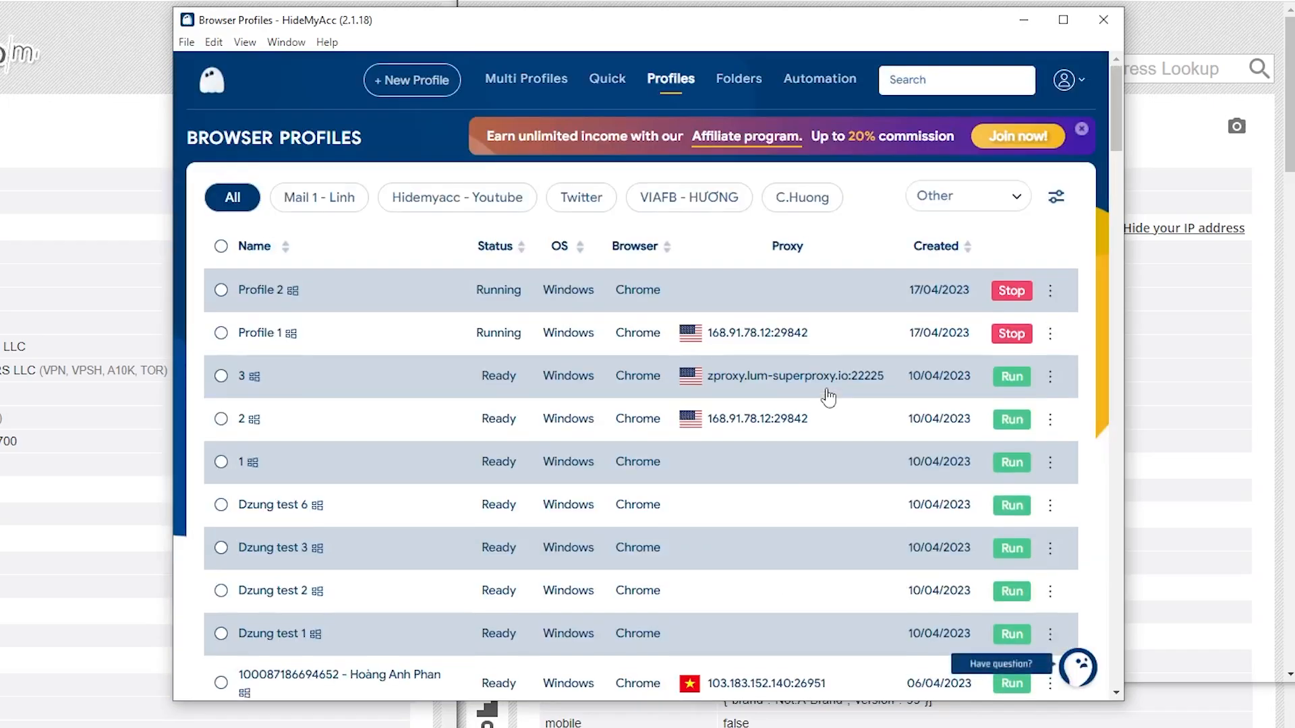